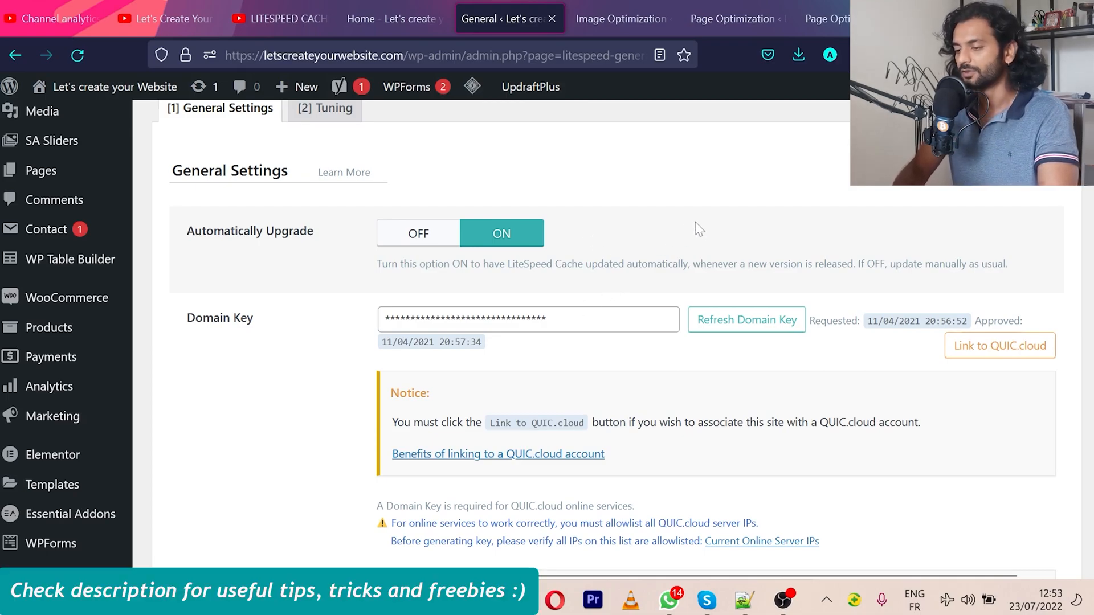
Scroll through the General Settings, noting automatic upgrades on and the approved domain key.
scroll("down", 3)
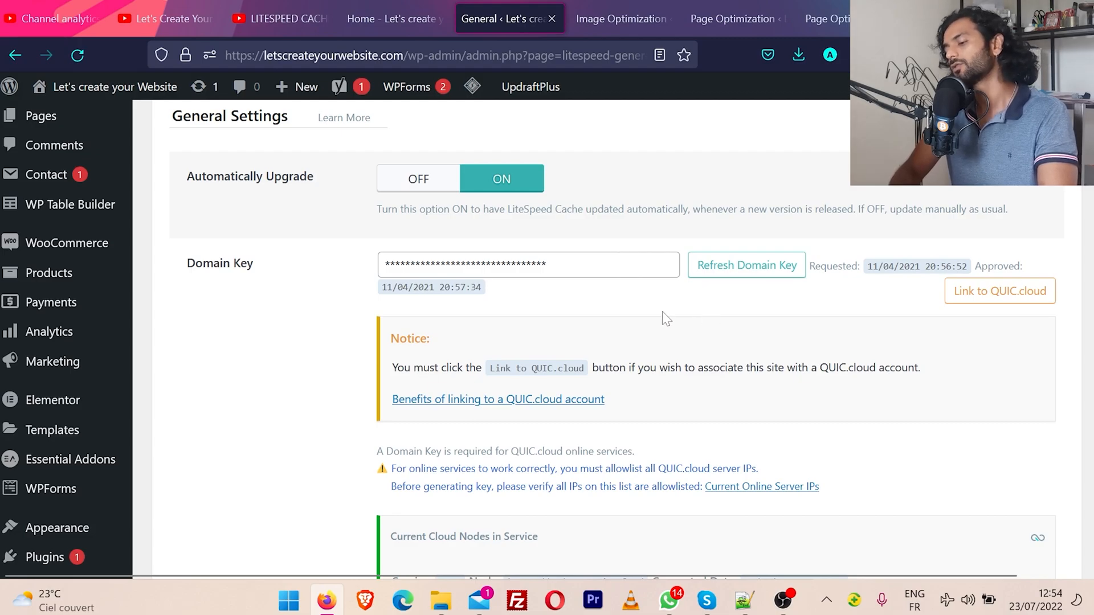
mouse_move(632, 314)
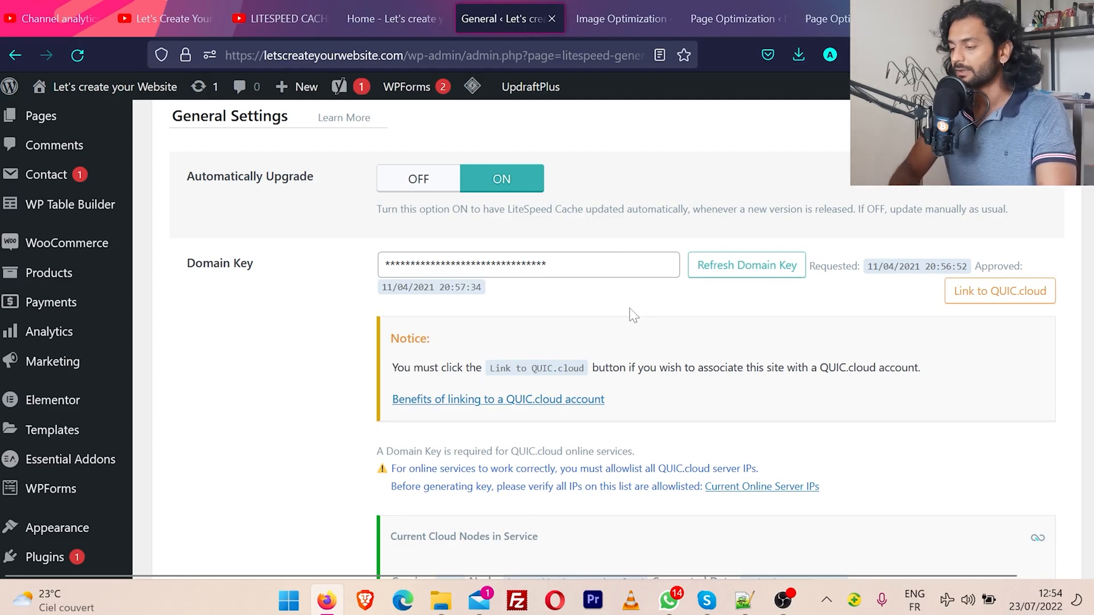
mouse_move(636, 344)
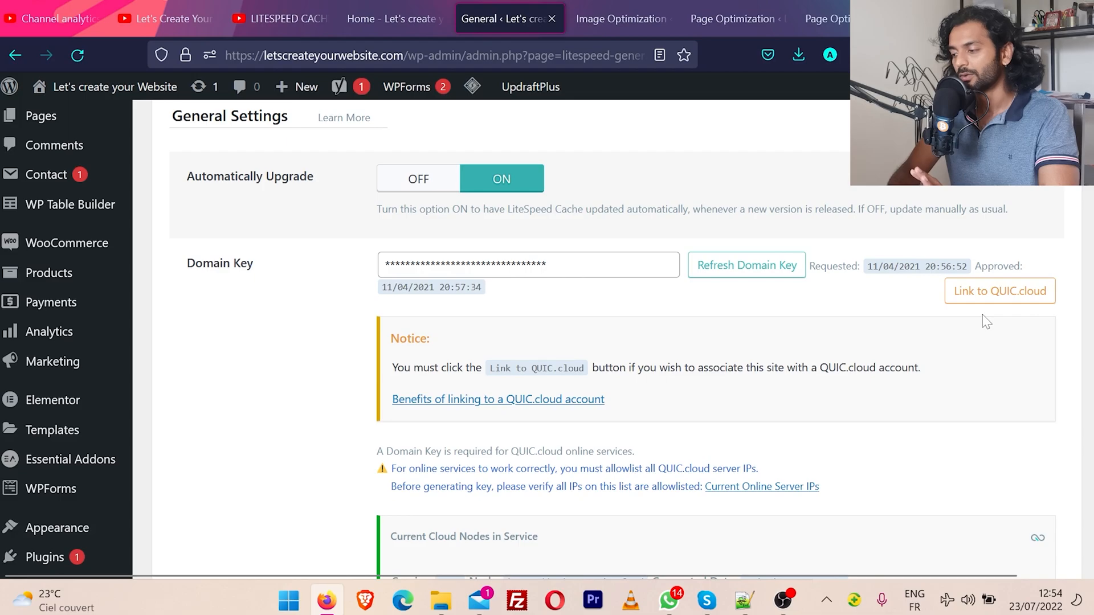
scroll("down", 3)
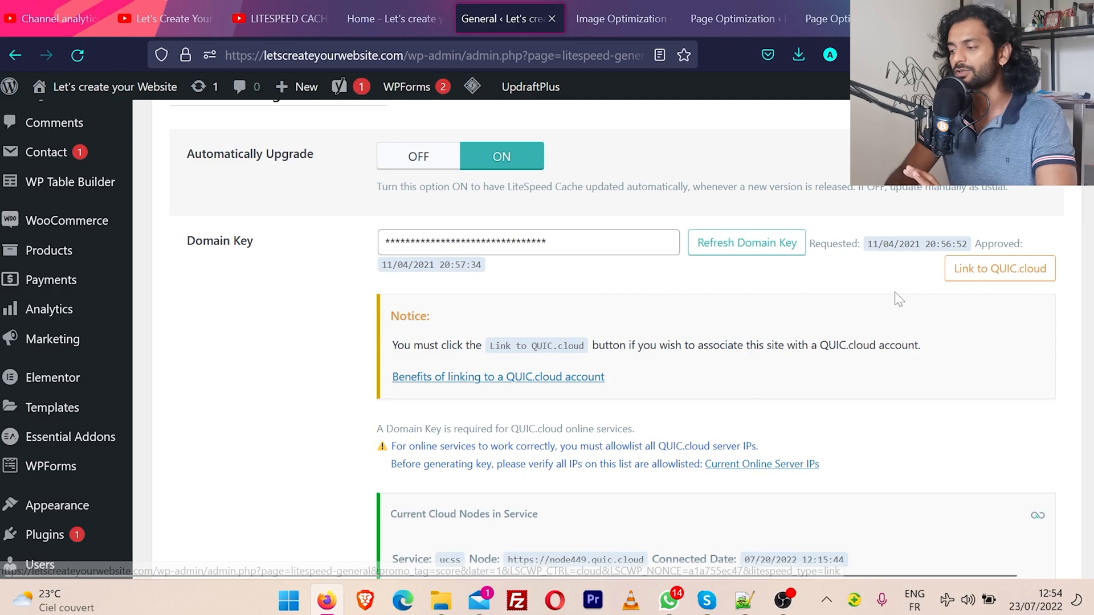
mouse_move(736, 329)
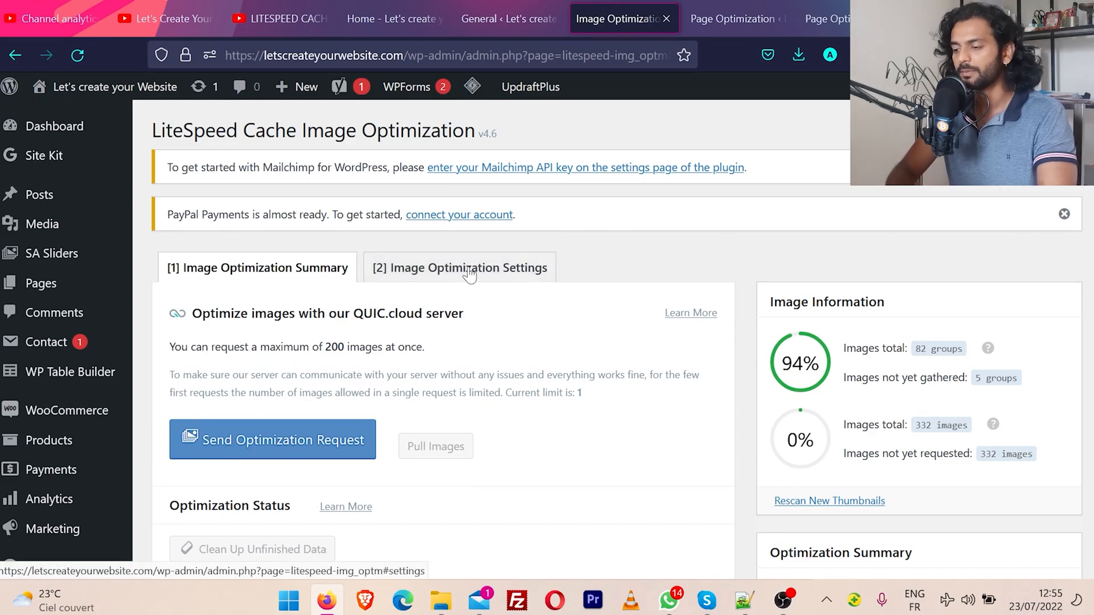
Review Image Optimization settings (WebP on, quality 82), then move to the Page Optimization page.
left_click(460, 266)
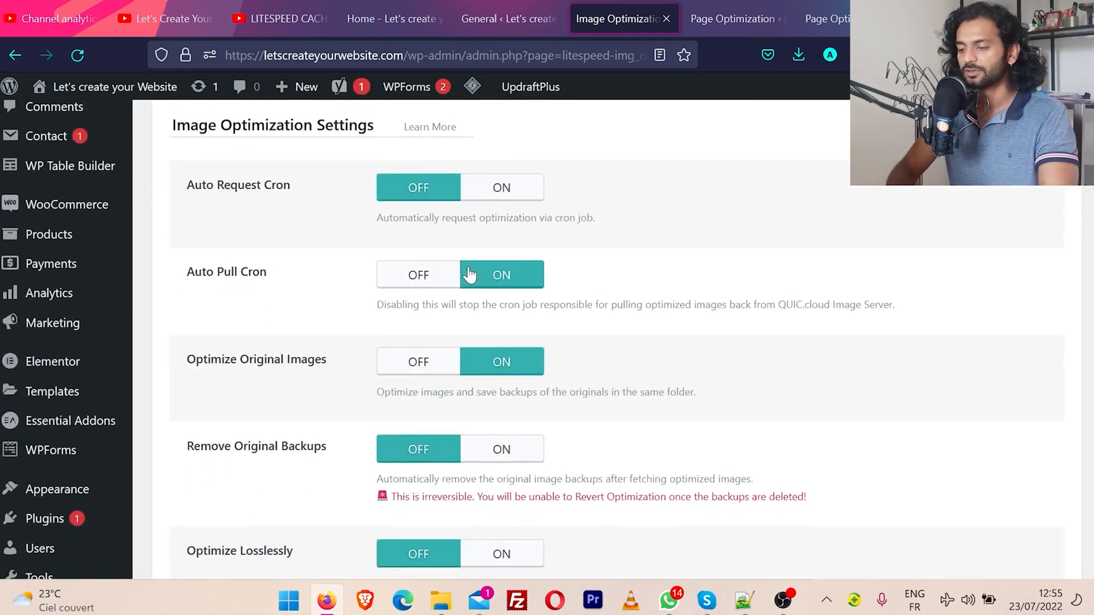
scroll("down", 3)
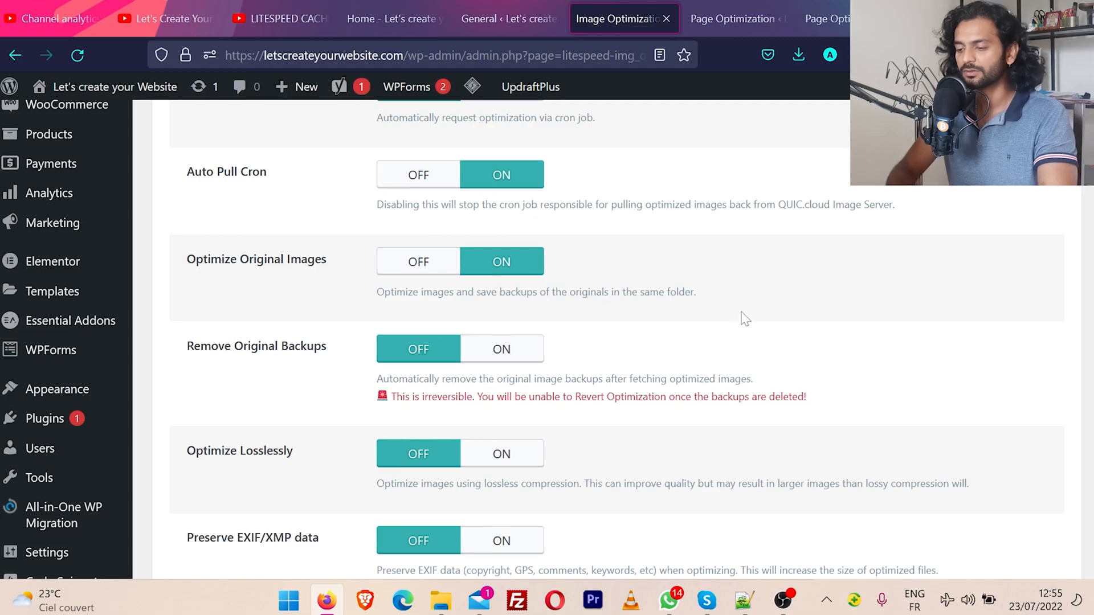
scroll("down", 3)
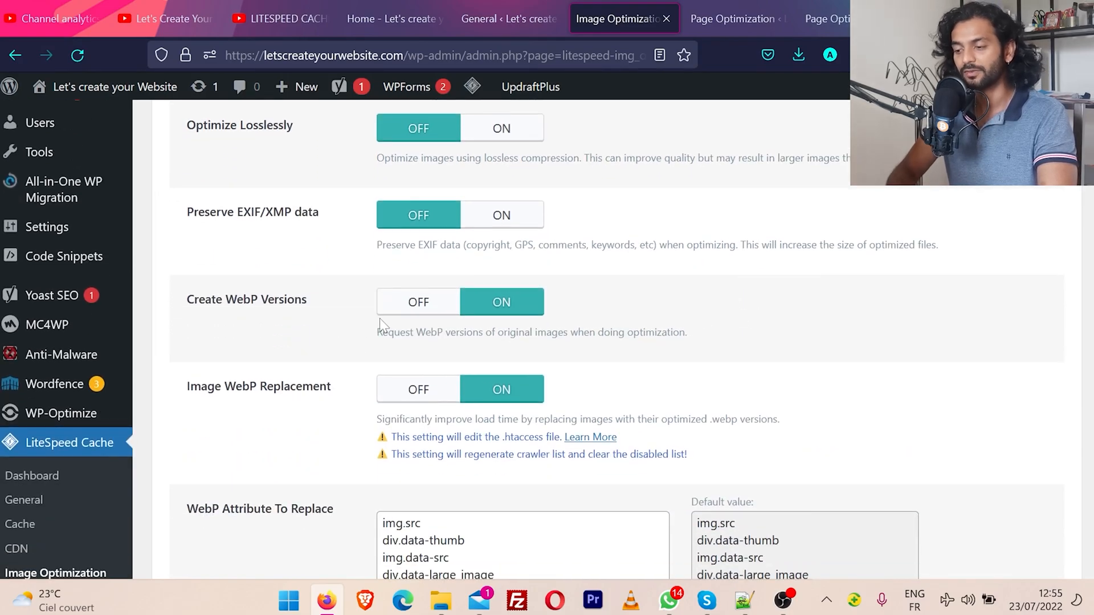
scroll("down", 3)
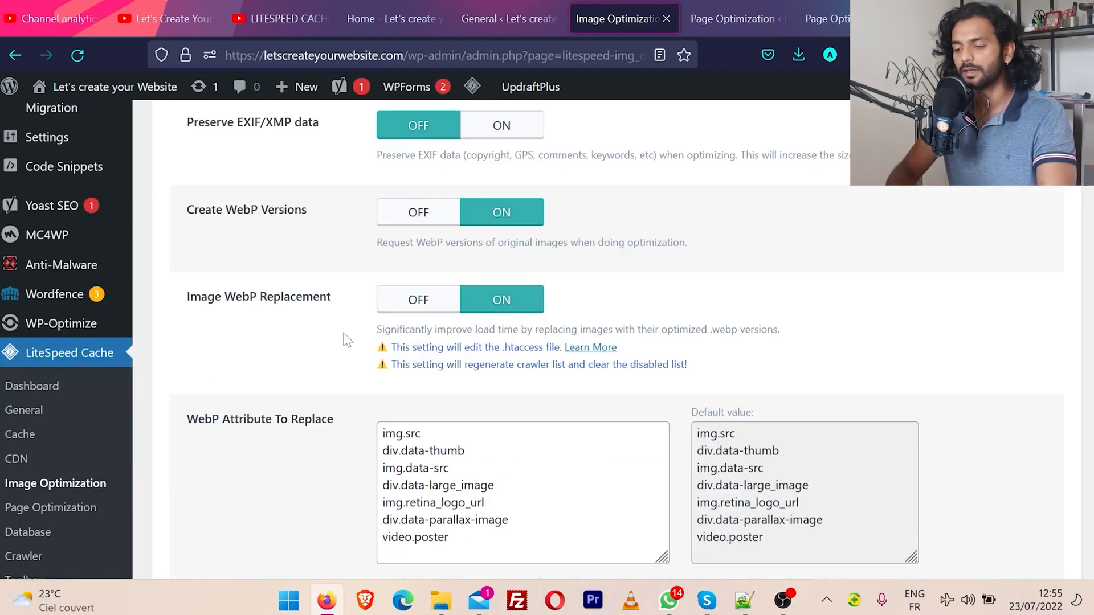
mouse_move(457, 299)
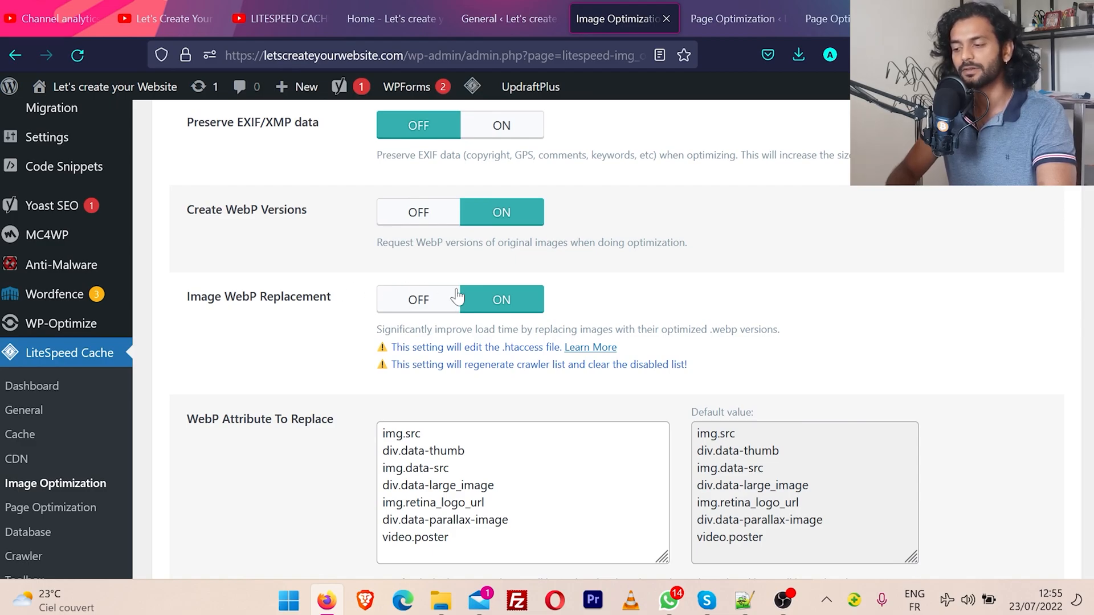
scroll("down", 3)
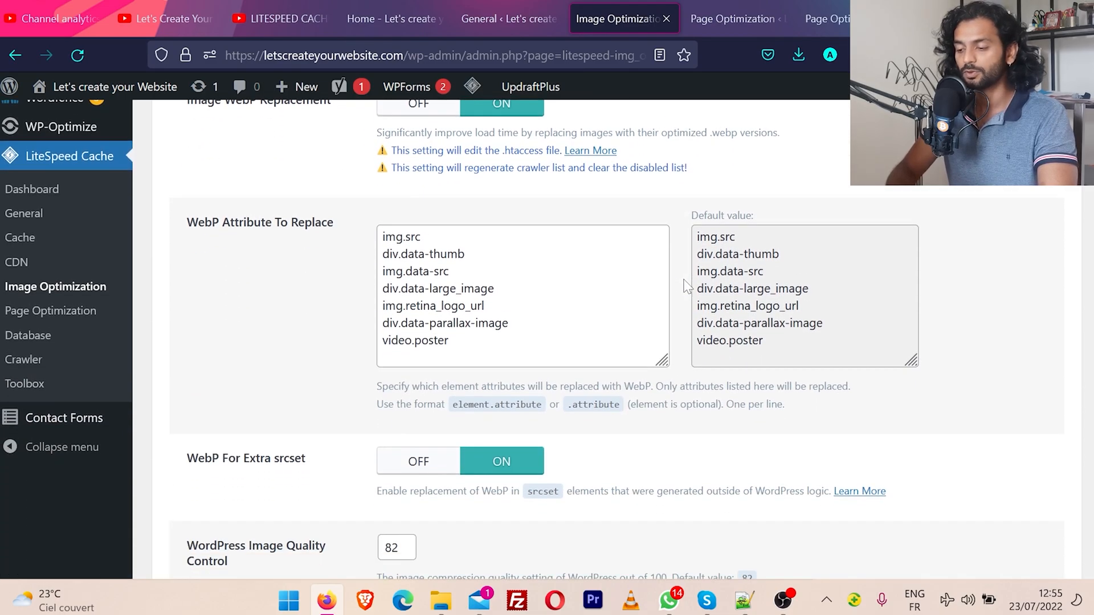
scroll("down", 3)
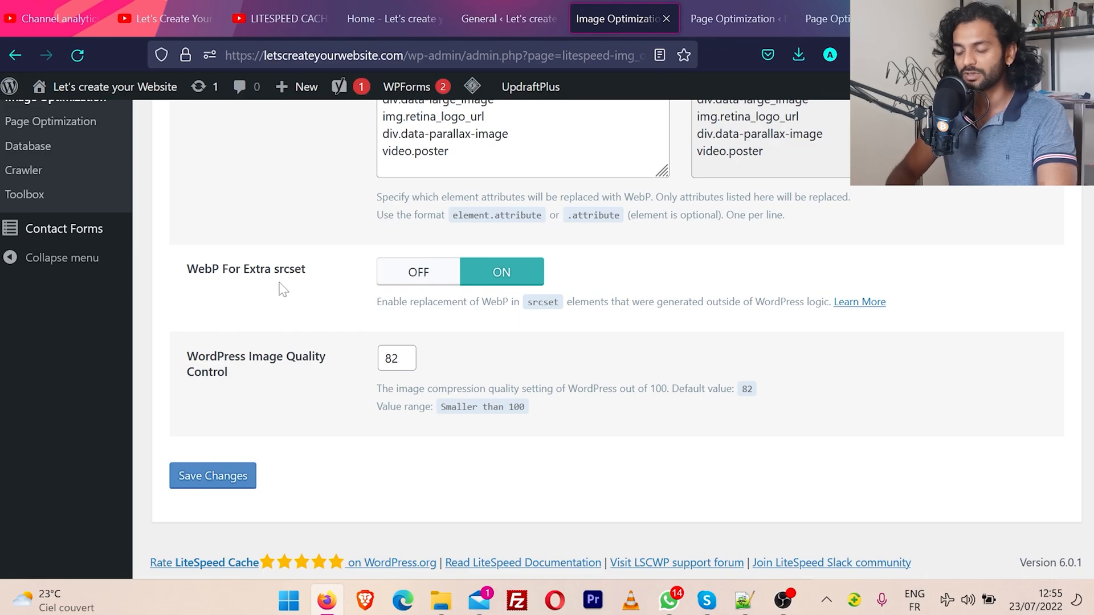
mouse_move(468, 294)
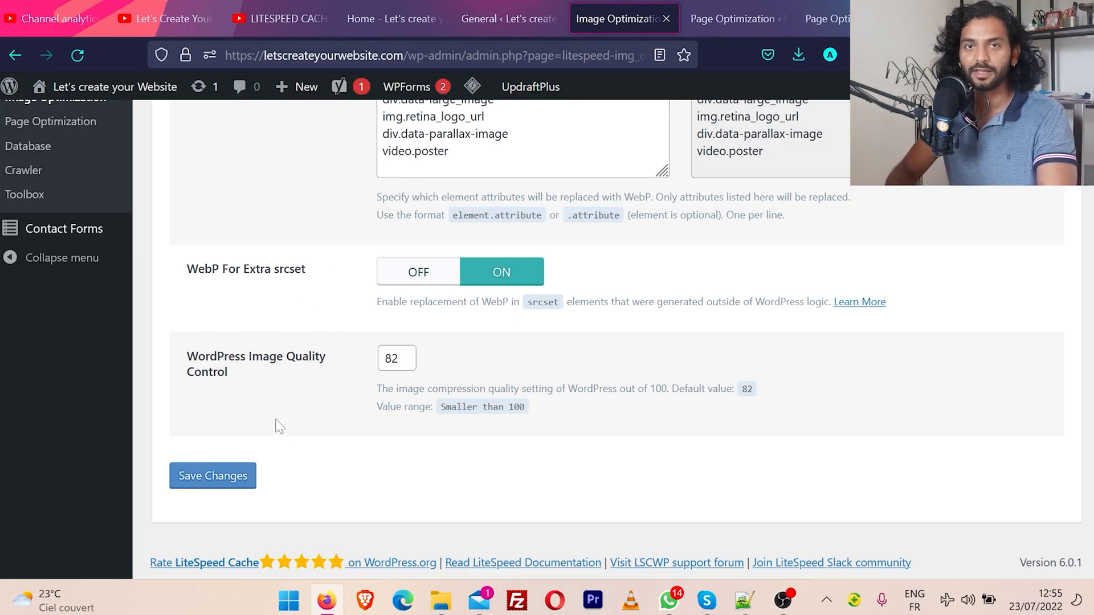
mouse_move(251, 435)
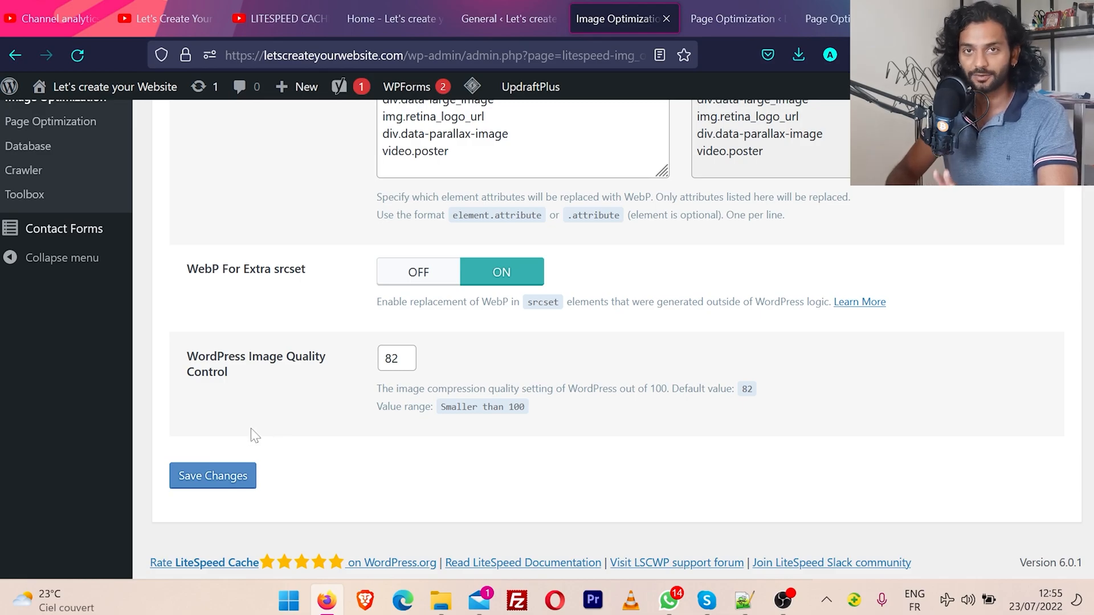
left_click(731, 19)
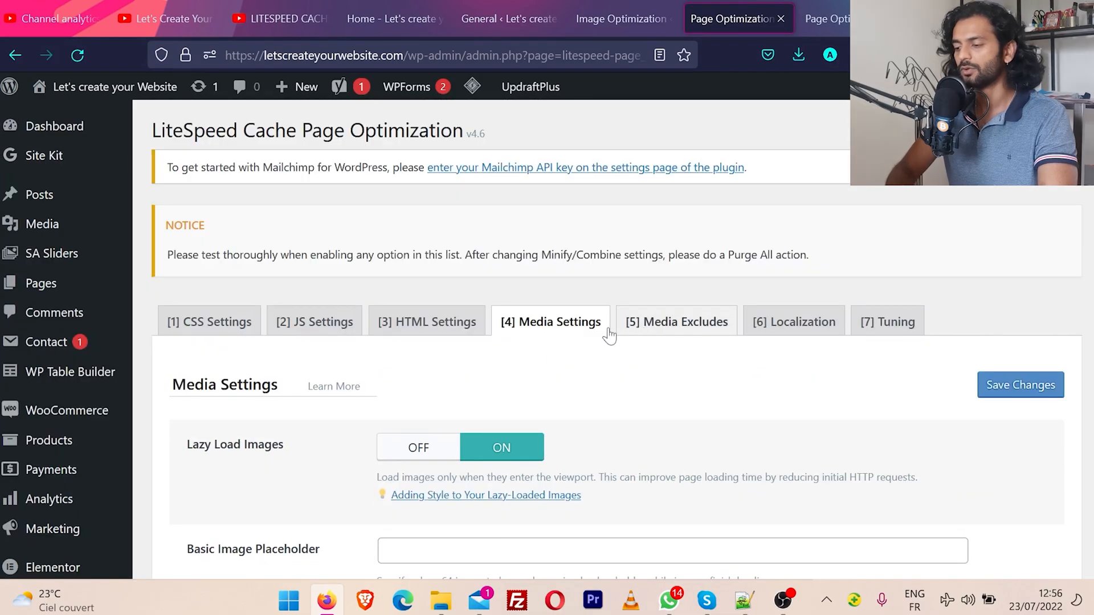
Switch Lazy Load Images to OFF in the Media Settings tab.
scroll("down", 3)
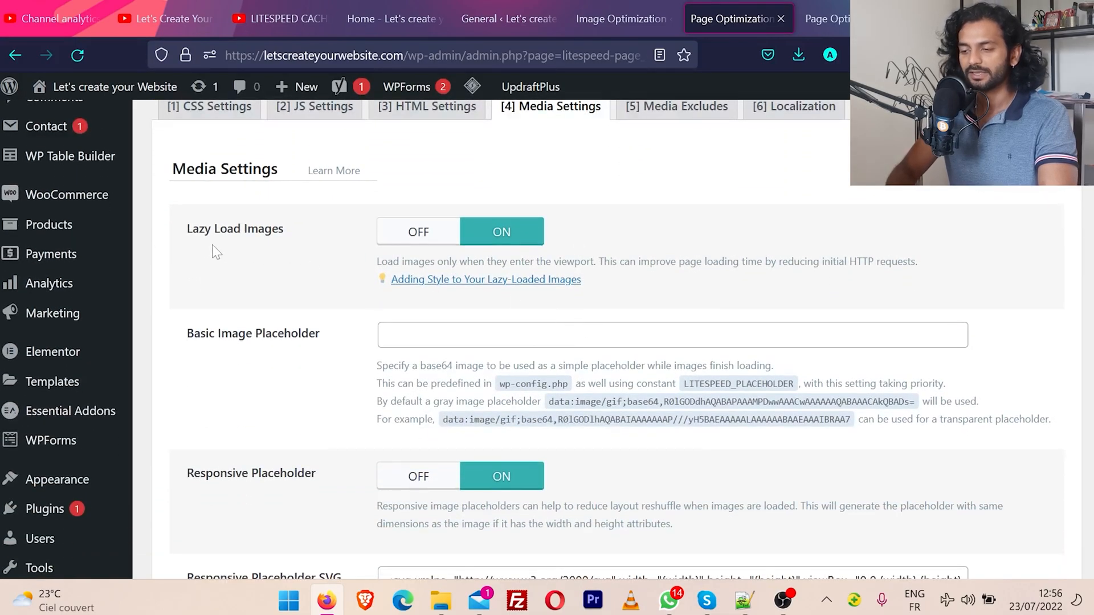
mouse_move(313, 236)
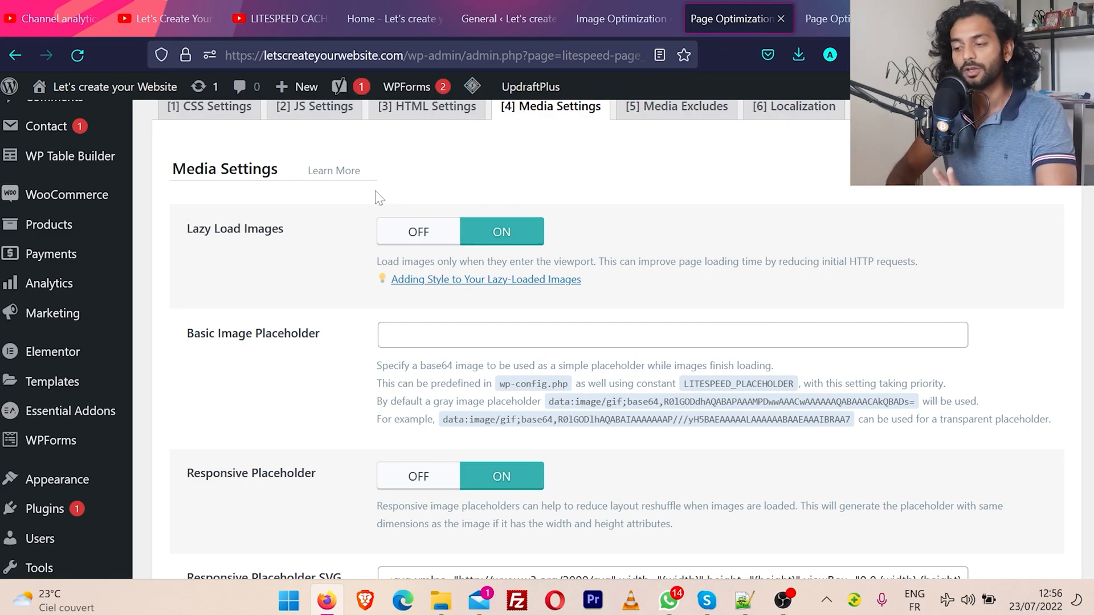
left_click(419, 231)
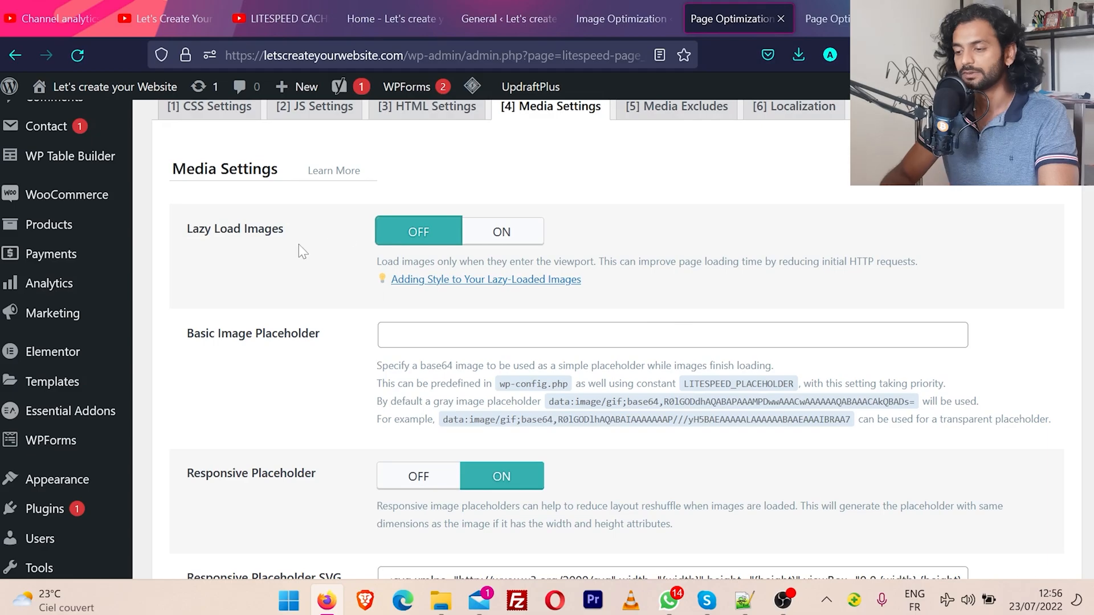
mouse_move(315, 253)
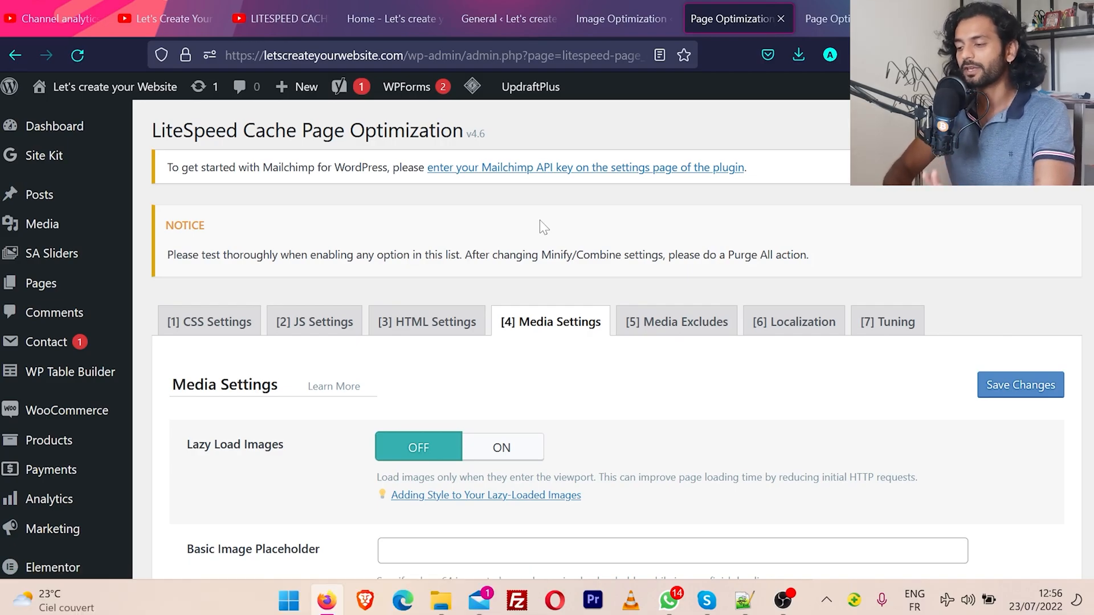
scroll("down", 3)
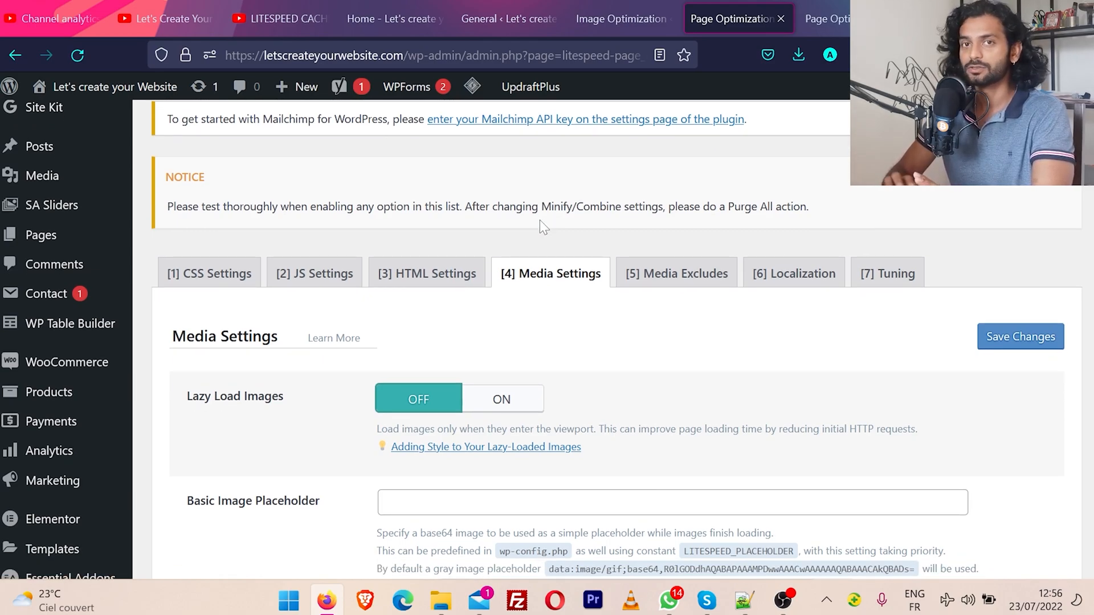
mouse_move(565, 194)
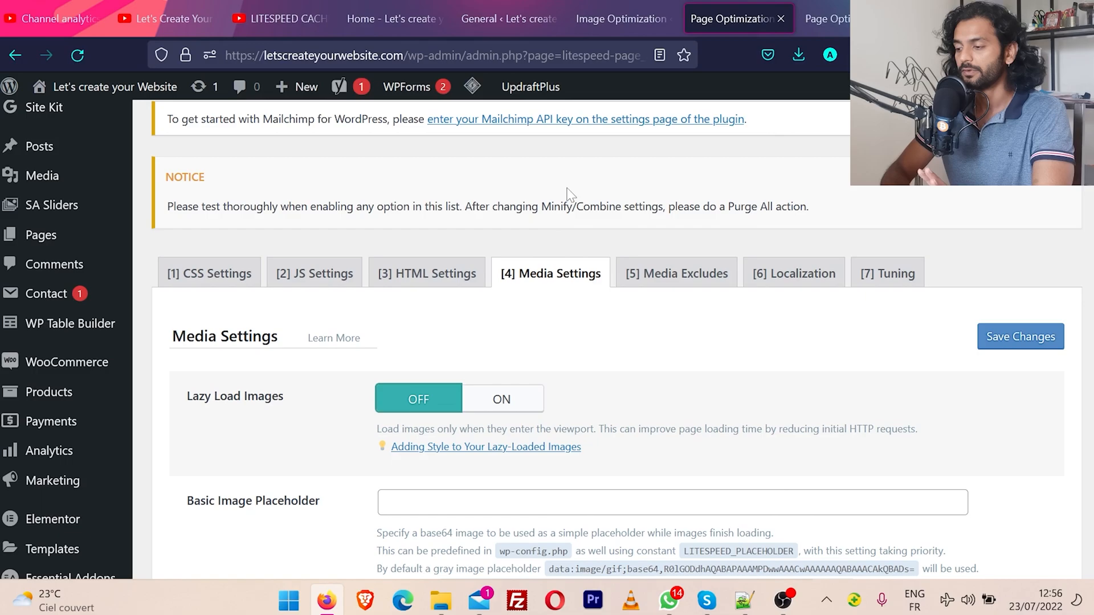
Bring up Media Excludes and start editing the Lazy Load Image Excludes list.
left_click(676, 272)
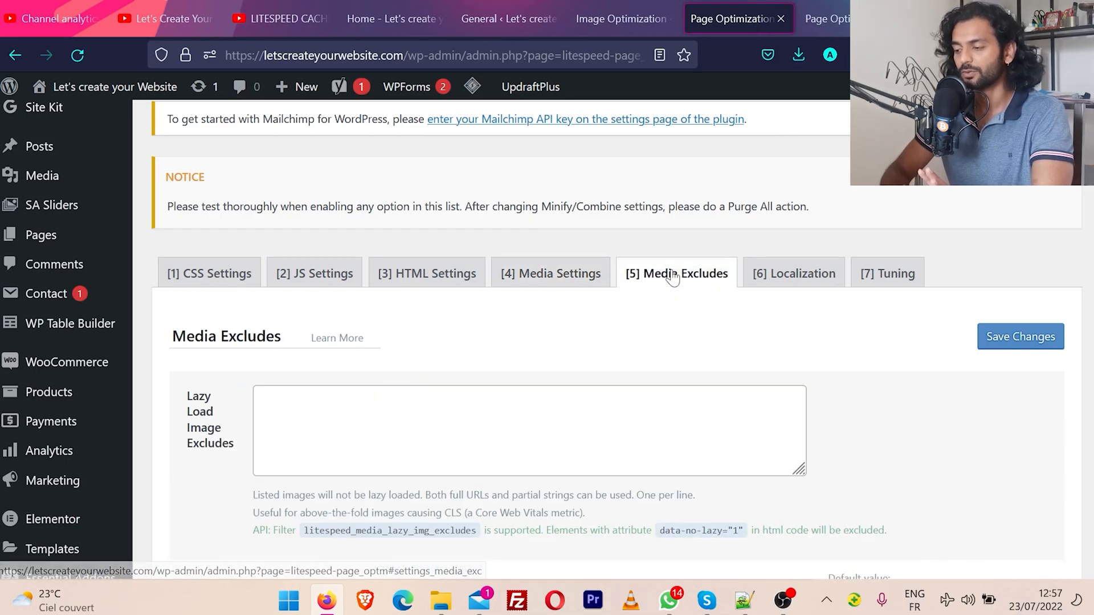
scroll("down", 3)
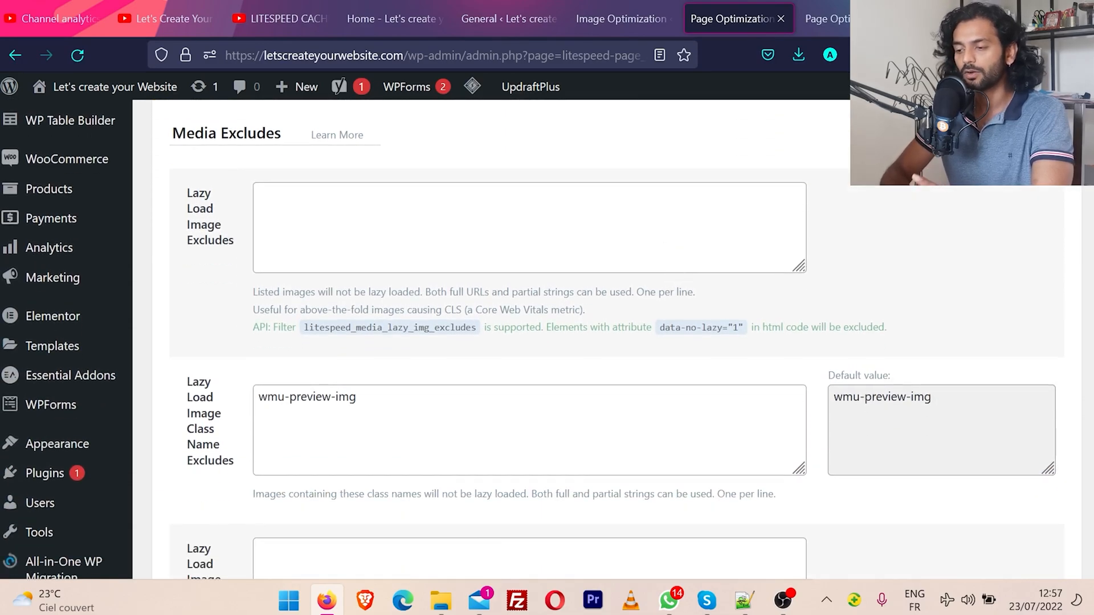
left_click(529, 227)
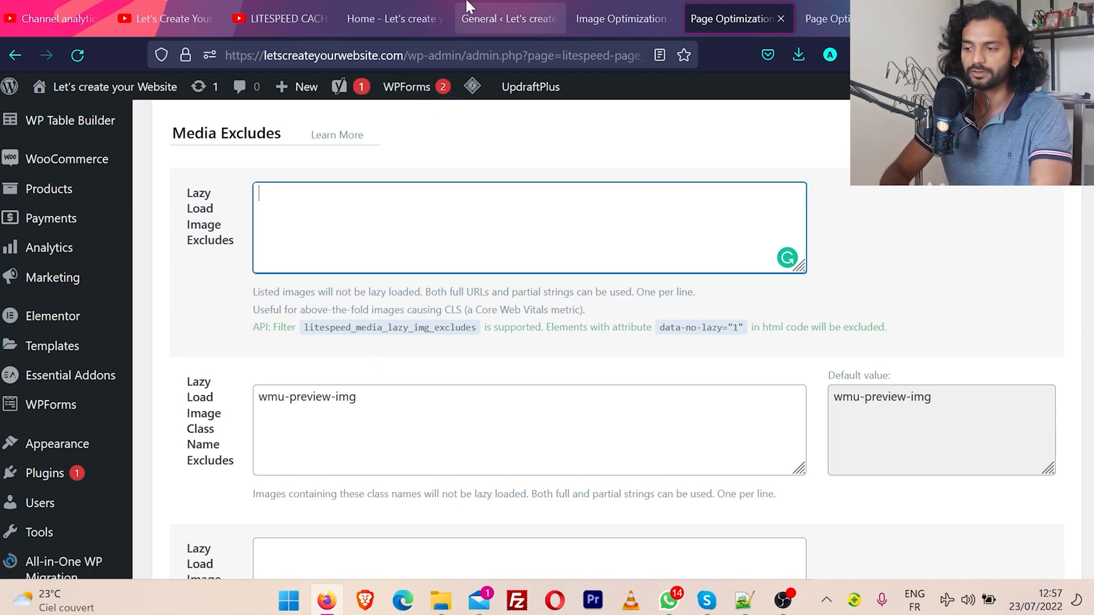
Inspect the site logo on the home page to get its URL, then return to the settings.
left_click(391, 18)
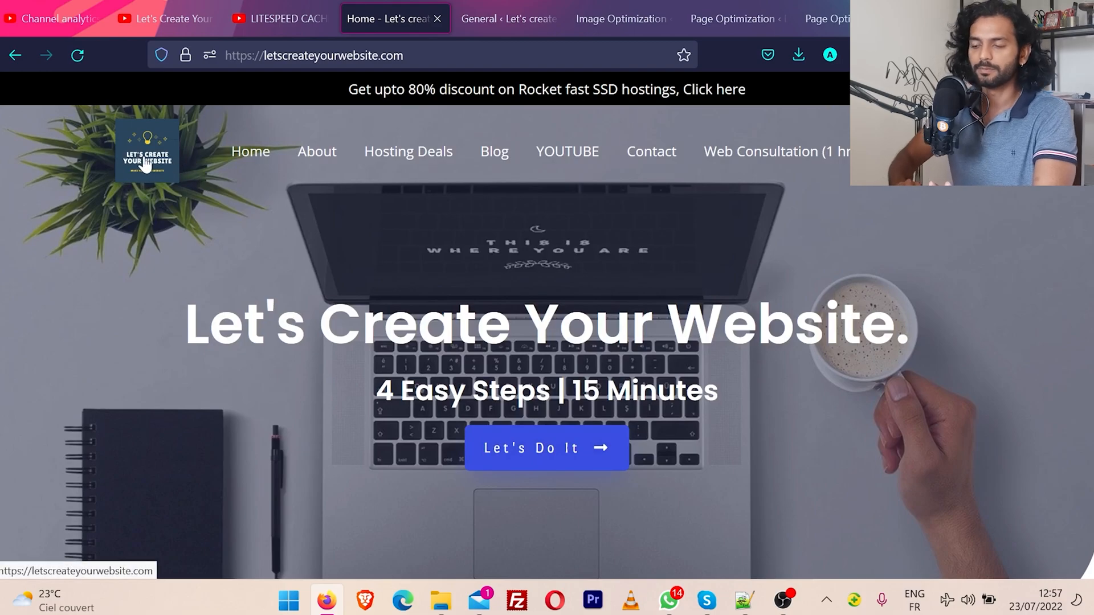
right_click(147, 150)
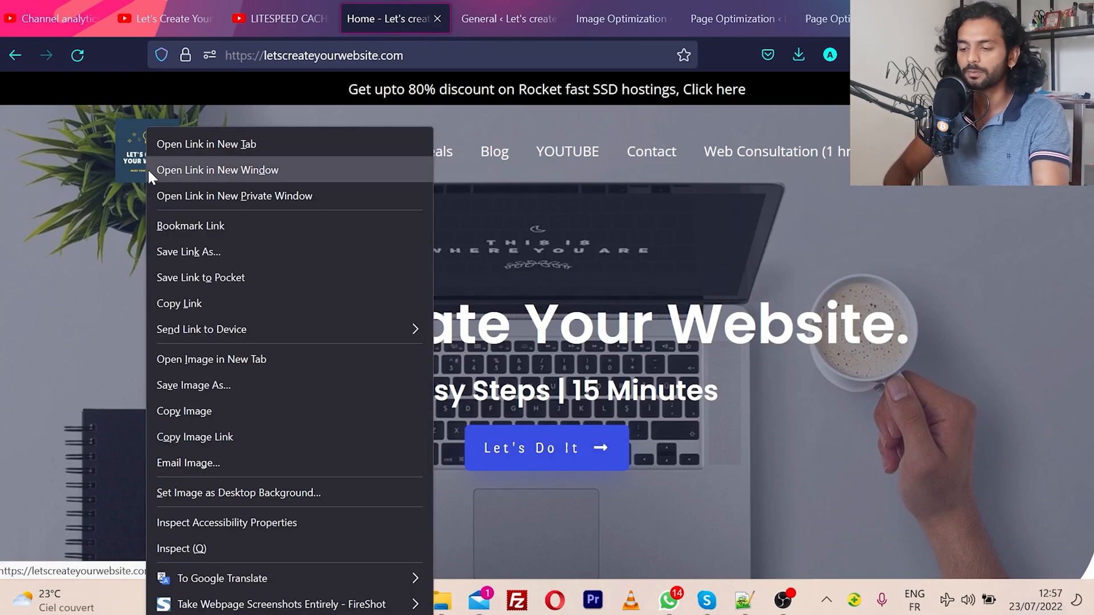
left_click(731, 19)
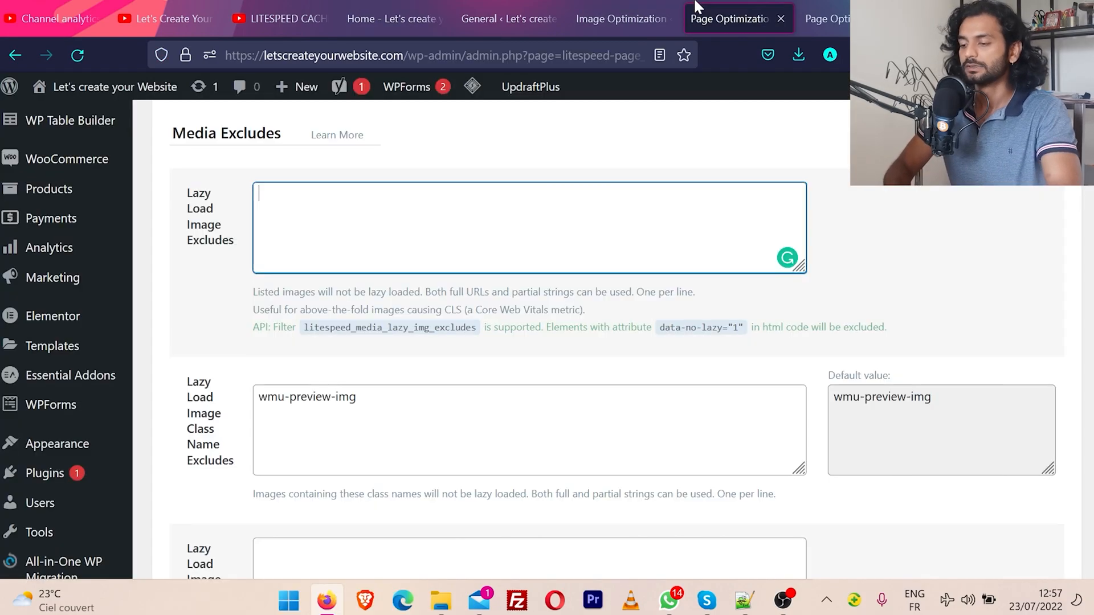
Add the logo URL (logoyt-Copy-150x150.png) to Lazy Load Image Excludes and return home.
type("https://letscreateyourwebsite.com/wp-content/uploads/2020/08/logoyt-Copy-150x150.png")
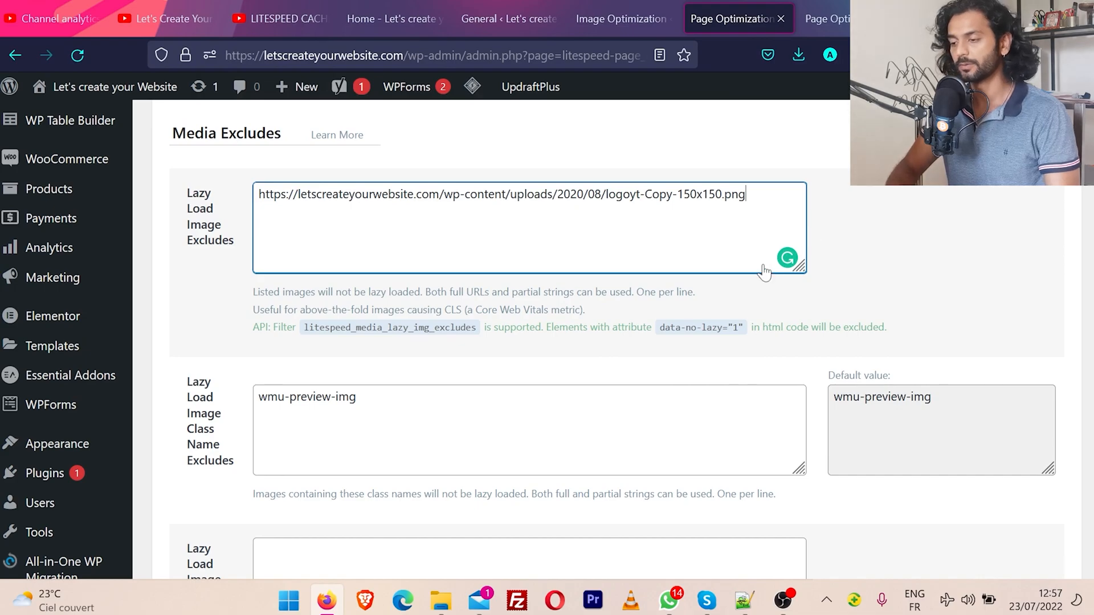
left_click(390, 19)
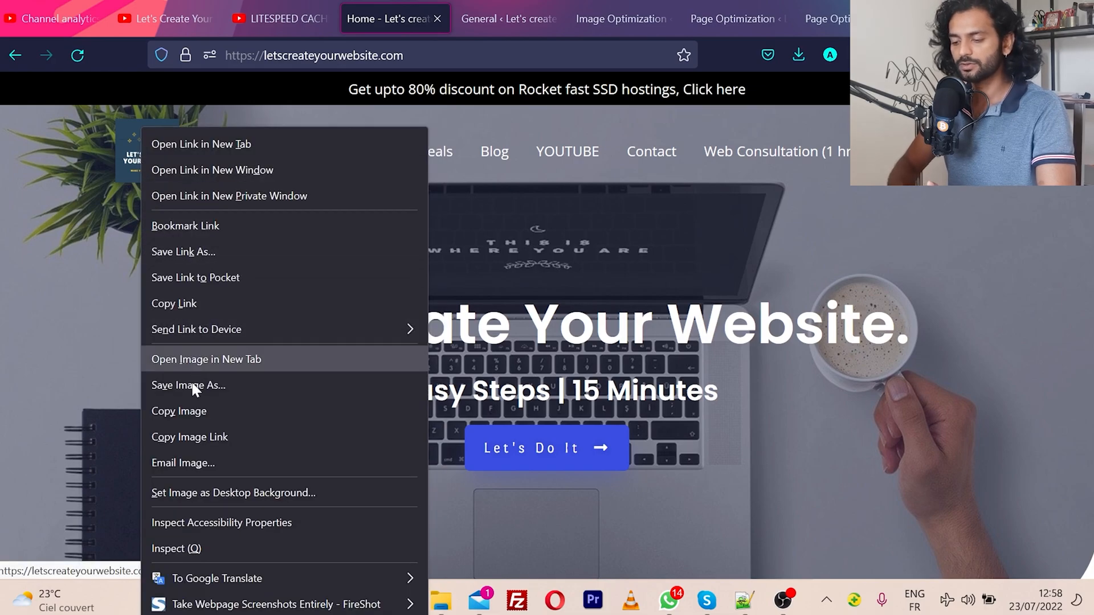
Find the logo's custom-logo class in Developer Tools and add it to the class-name excludes.
left_click(167, 548)
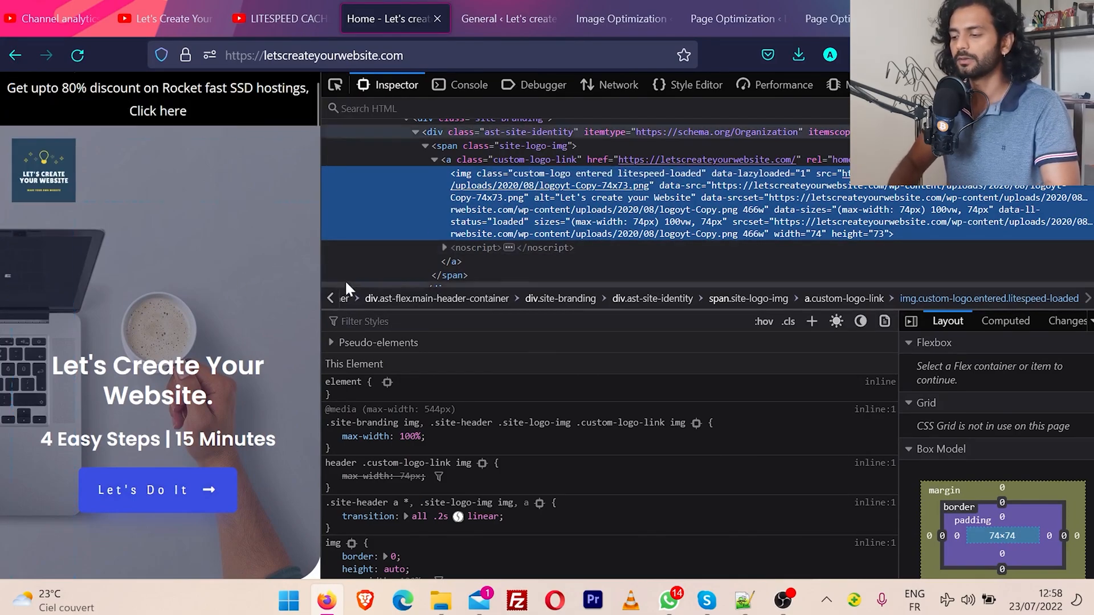
left_click(729, 19)
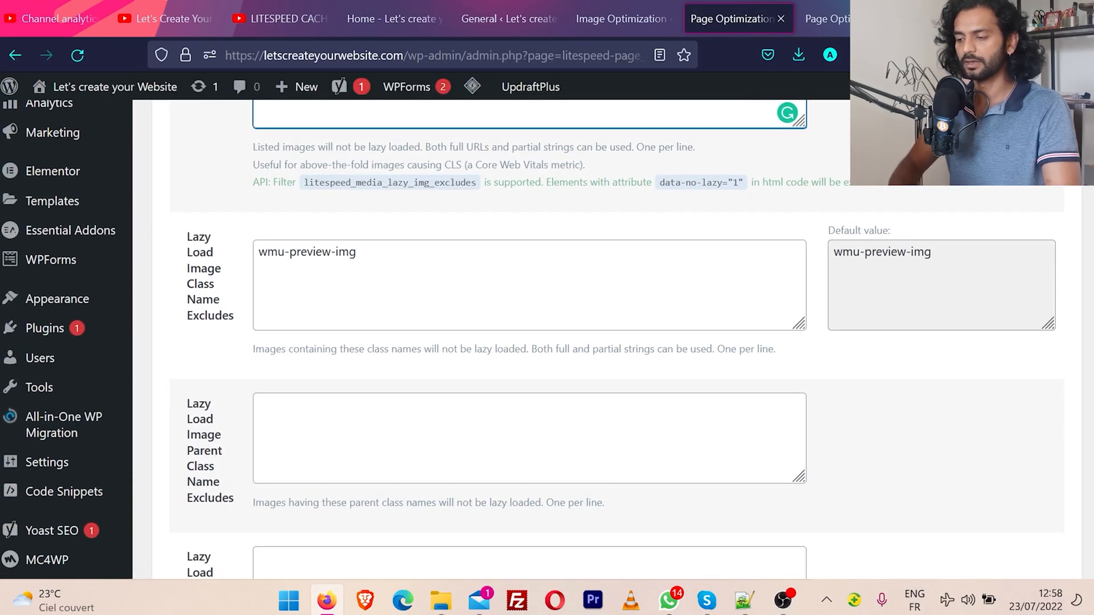
type("custom-logo")
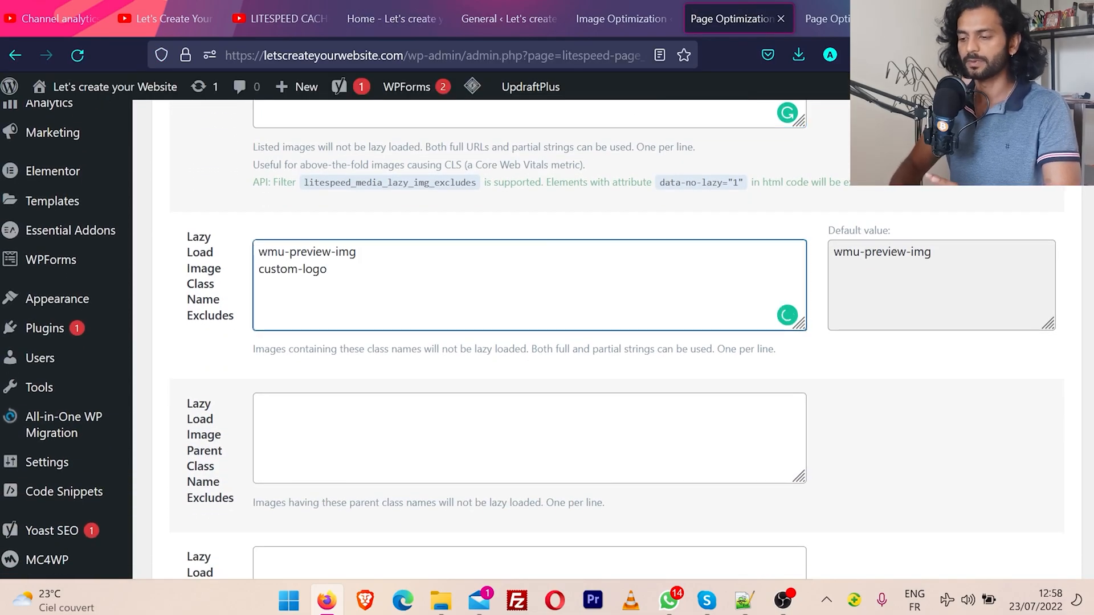
left_click(384, 19)
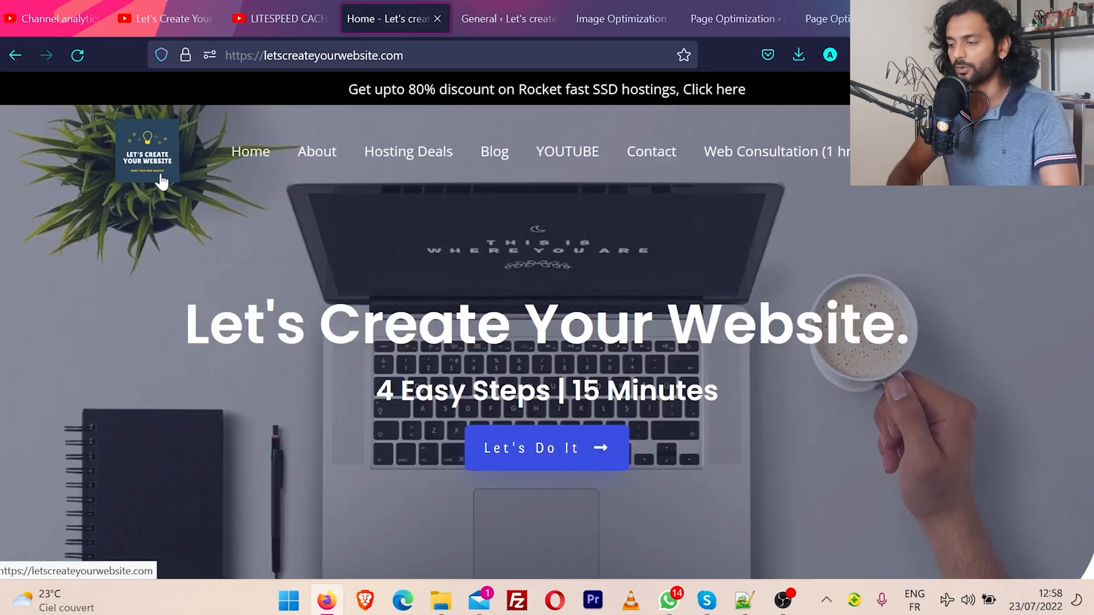
mouse_move(620, 20)
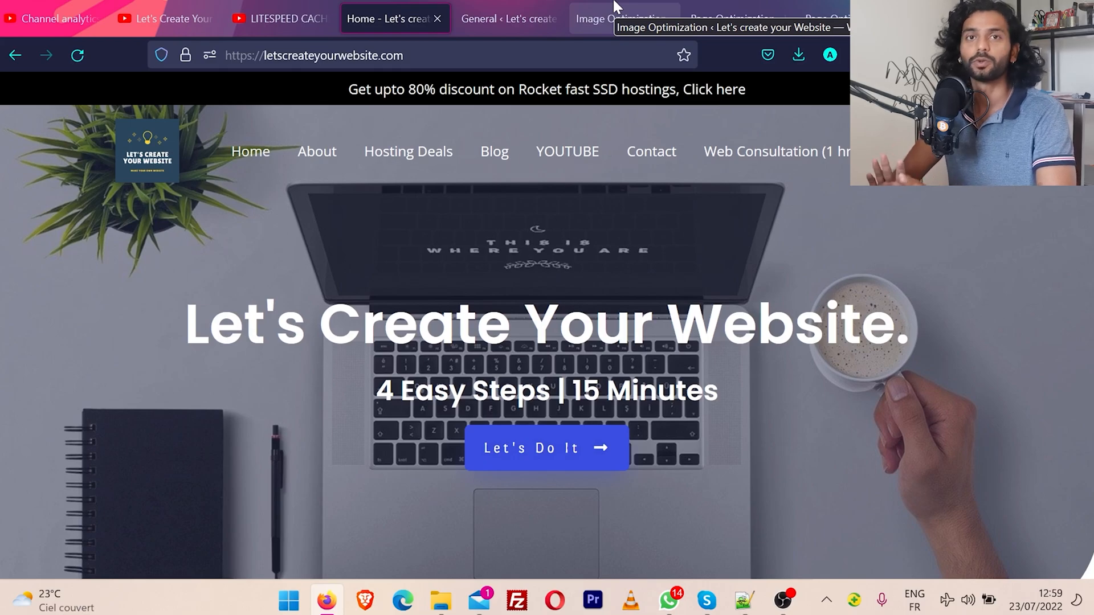
Return from the homepage to the Page Optimization CSS Settings.
left_click(729, 19)
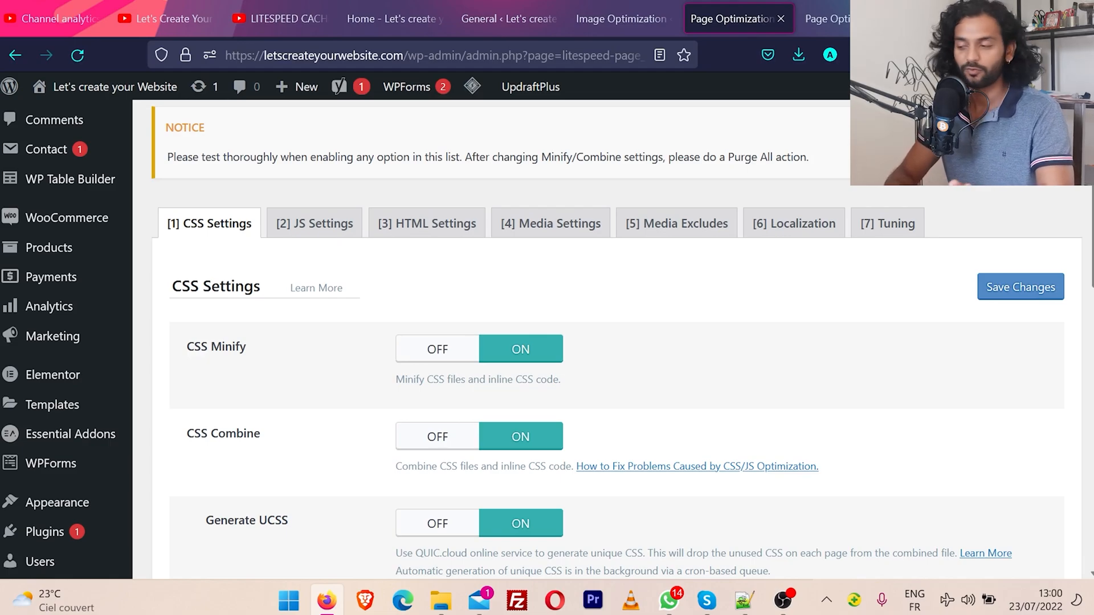
Turn CSS Minify, Combine, UCSS, async CSS loading and related CSS options all OFF.
scroll("down", 3)
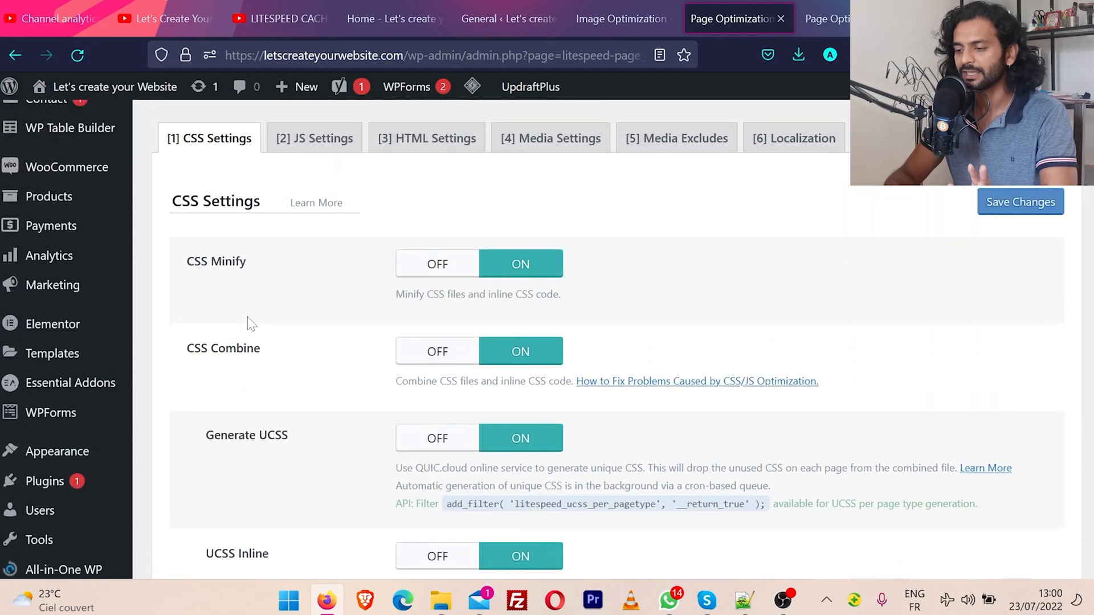
scroll("down", 3)
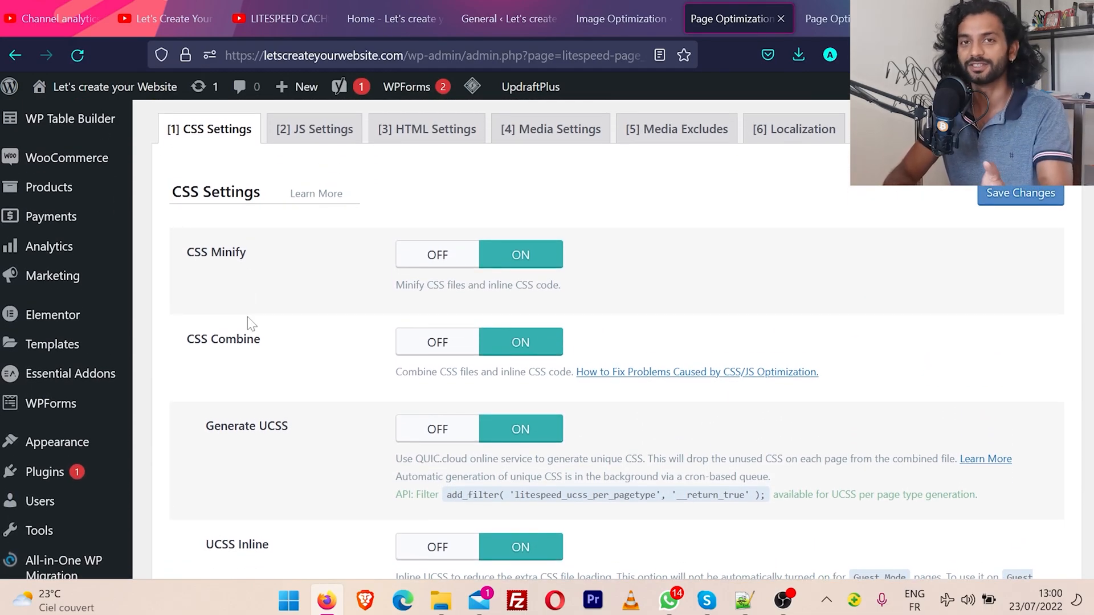
scroll("down", 3)
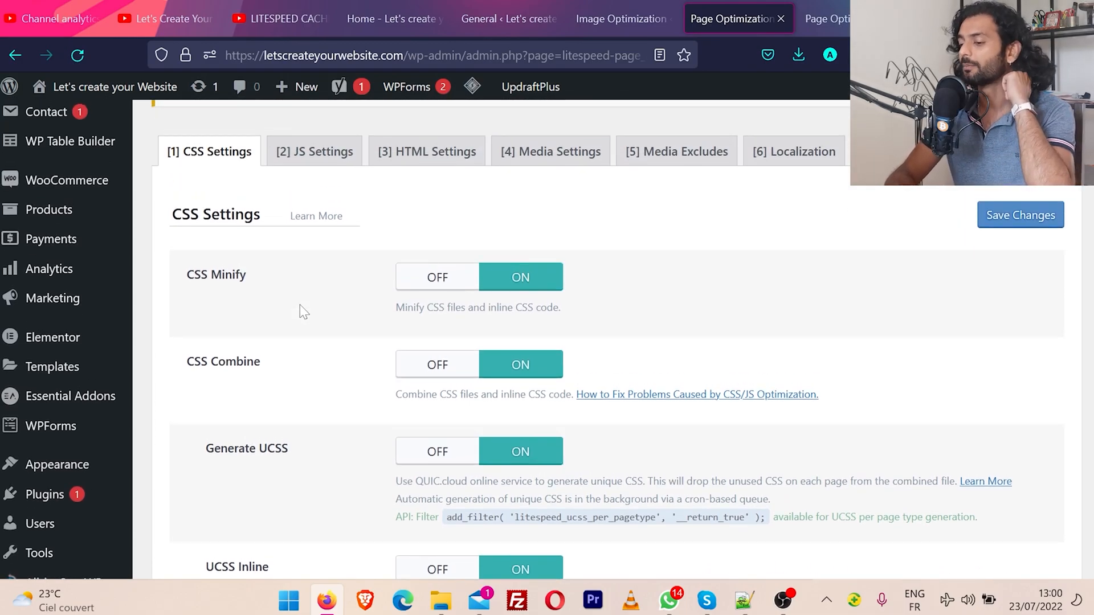
left_click(438, 275)
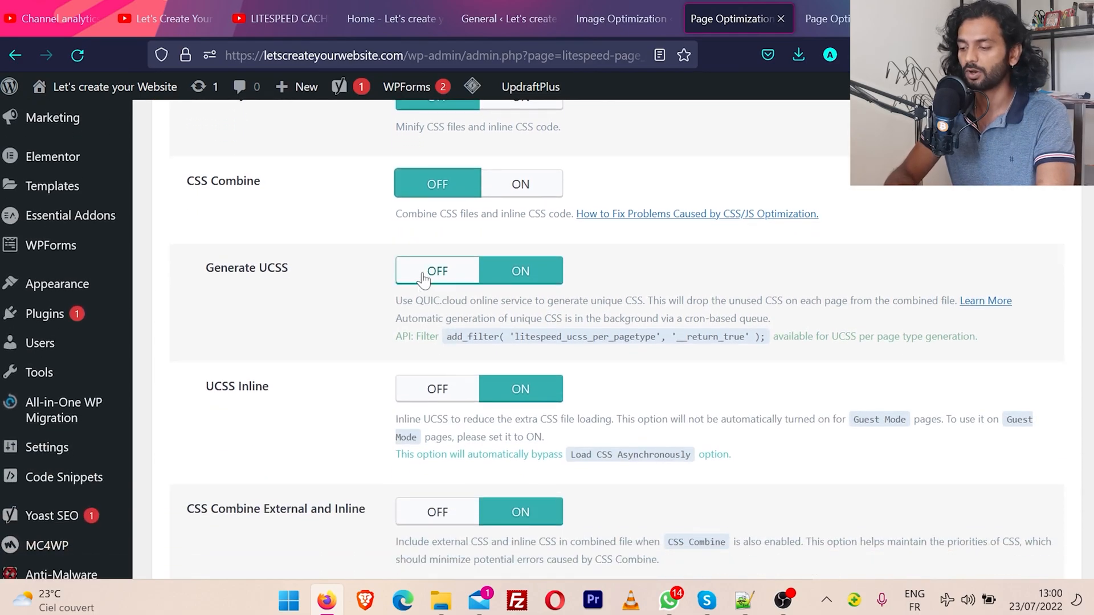
scroll("down", 3)
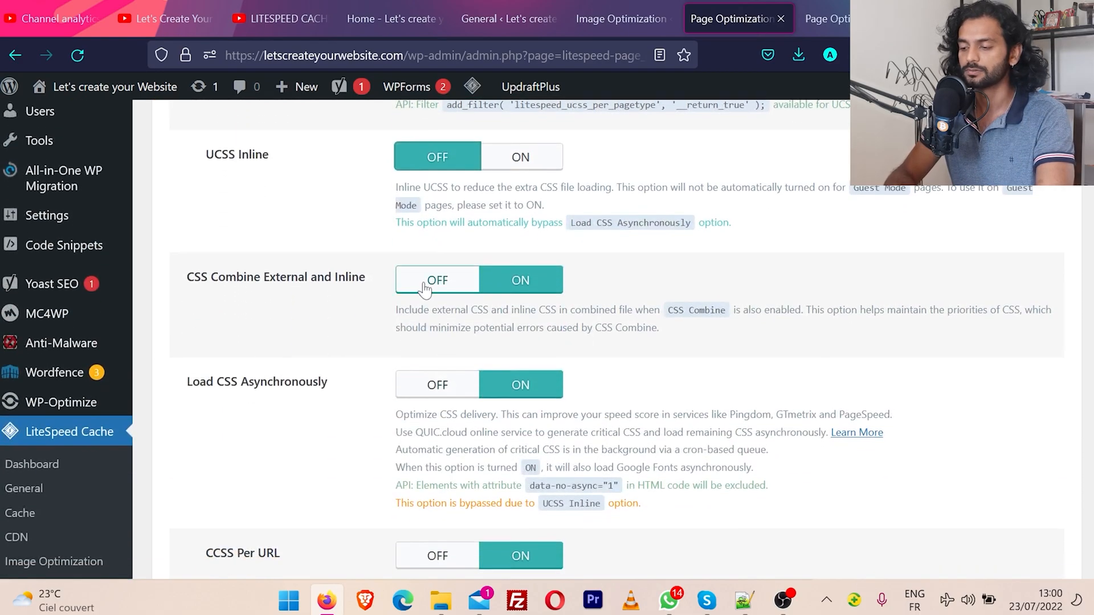
scroll("down", 3)
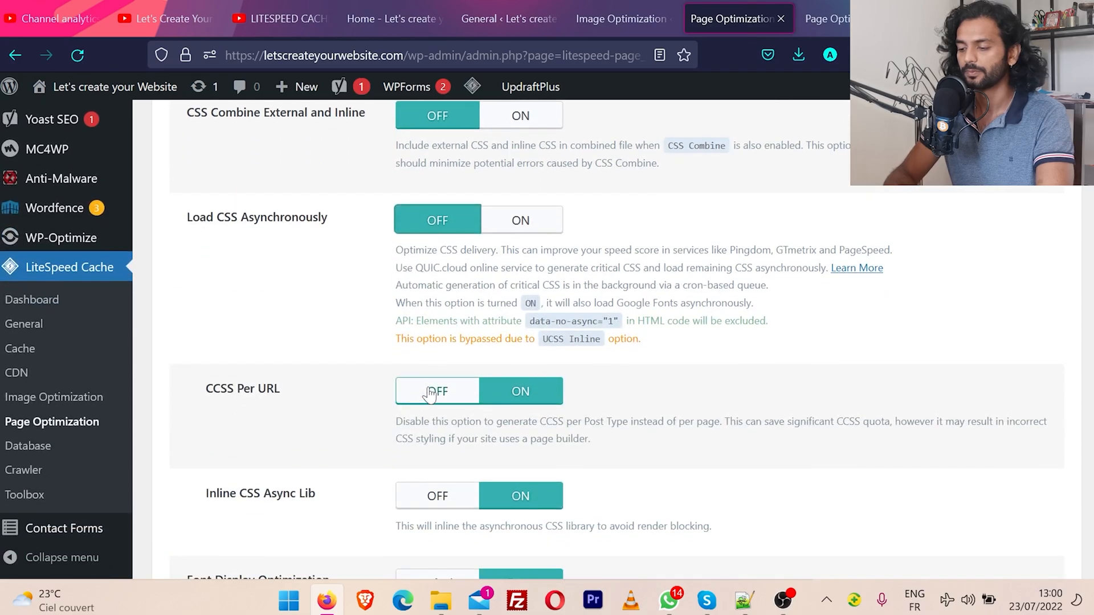
scroll("down", 3)
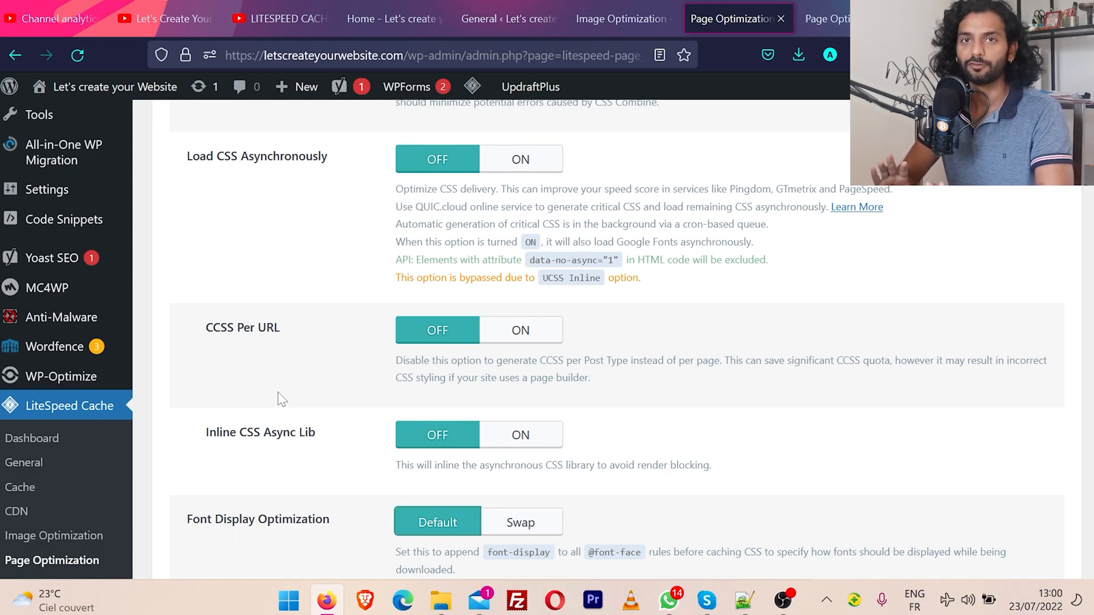
scroll("down", 3)
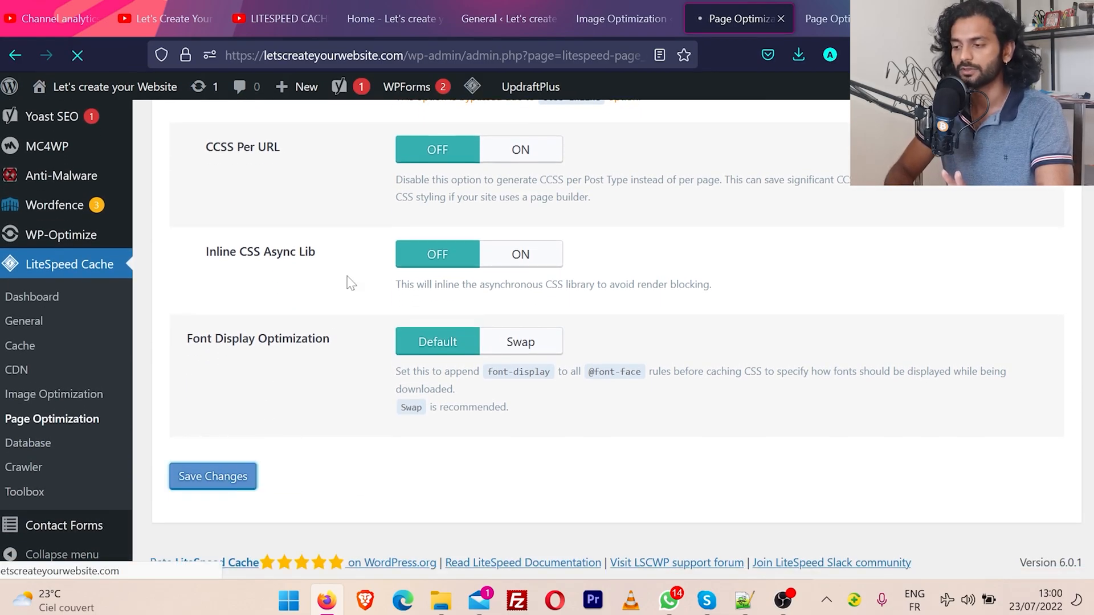
Test the reloaded homepage with all CSS options off, then return to the CSS Settings.
left_click(387, 19)
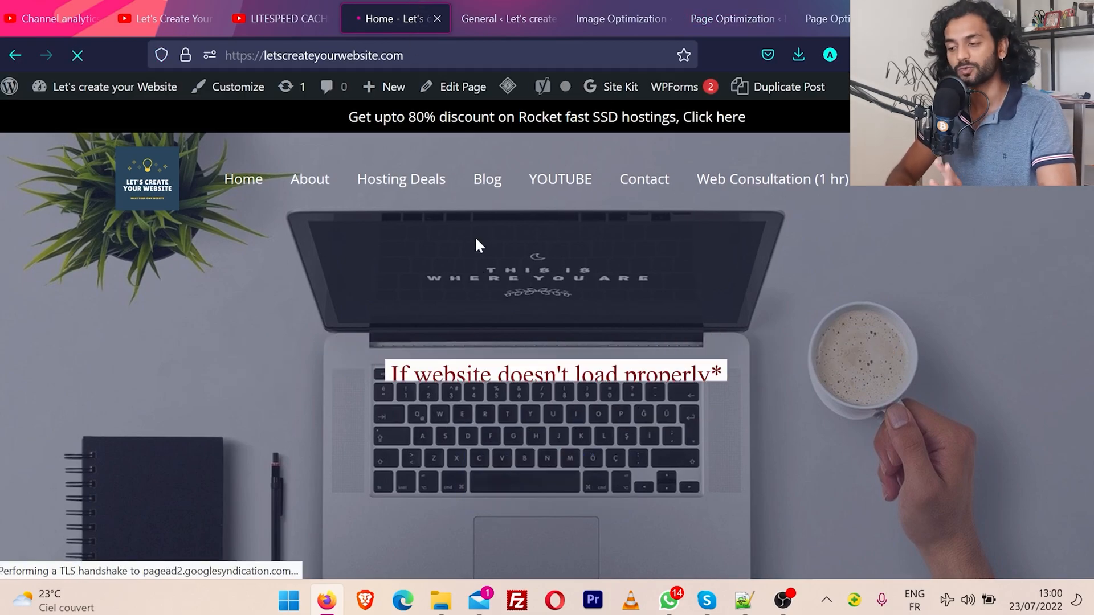
left_click(730, 19)
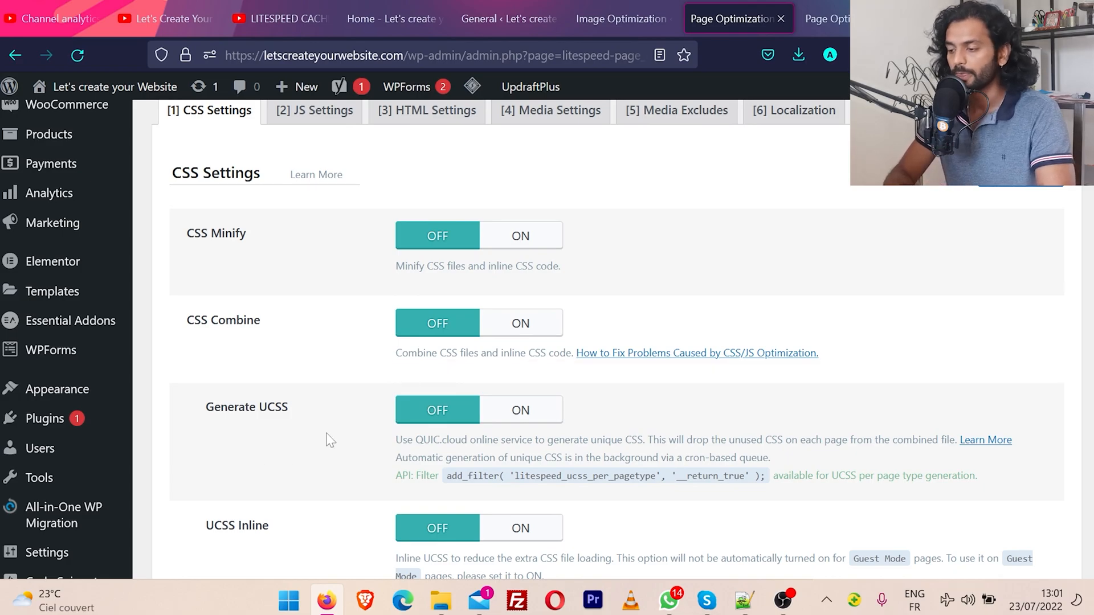
Re-enable CSS Minify and CSS Combine, checking the homepage after each change.
left_click(520, 235)
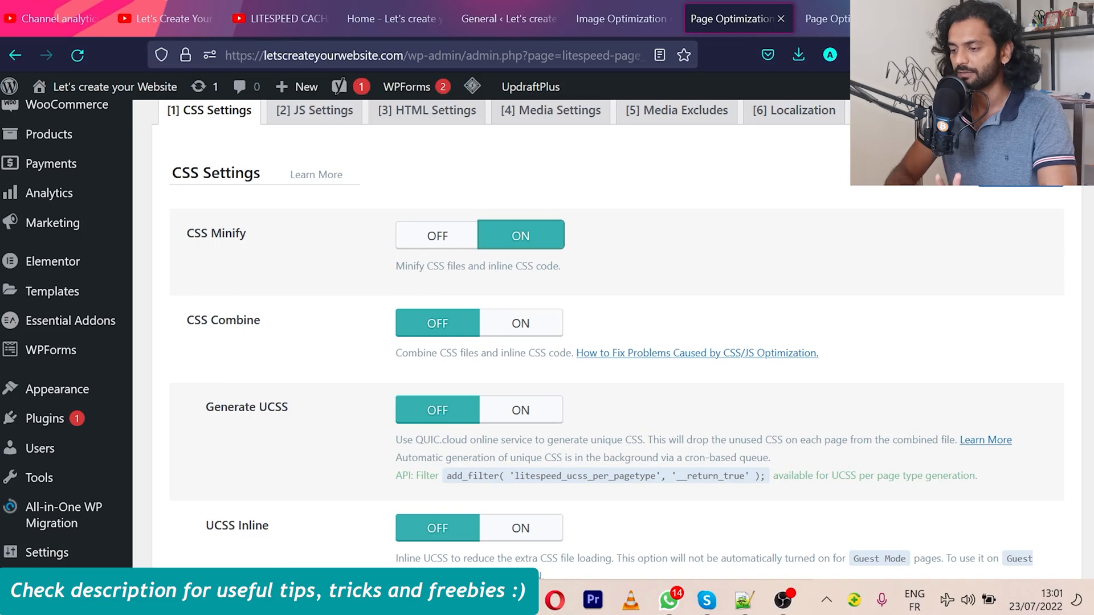
left_click(391, 18)
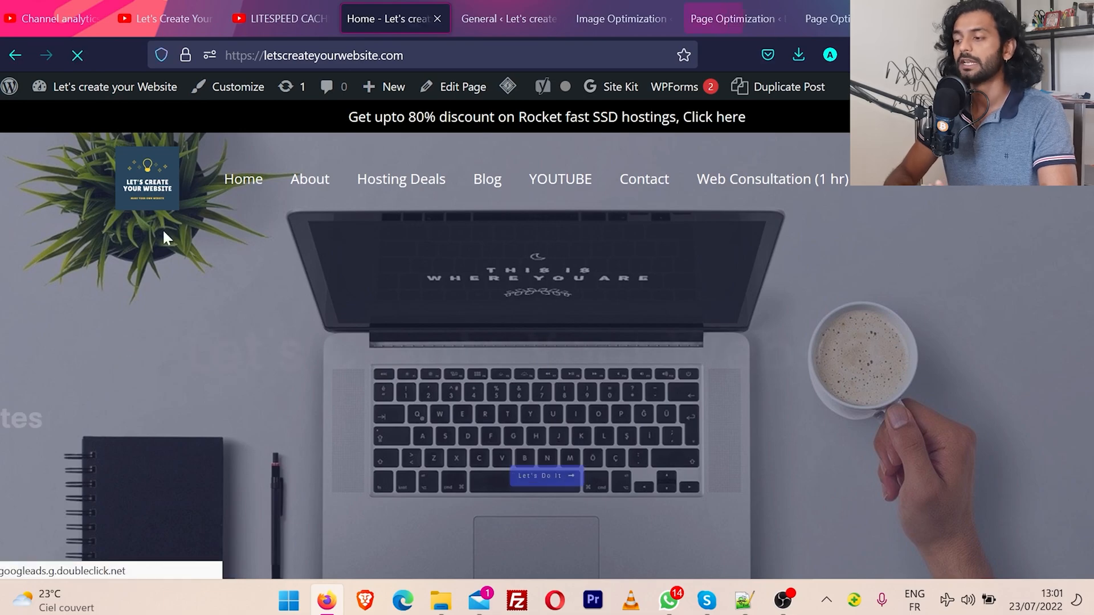
left_click(618, 19)
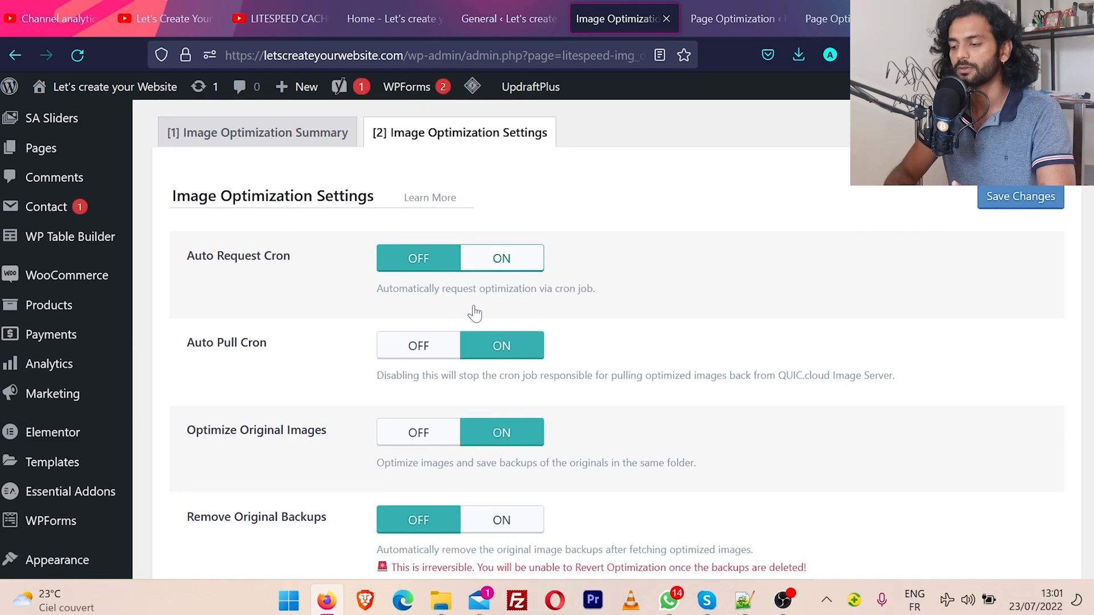
left_click(733, 19)
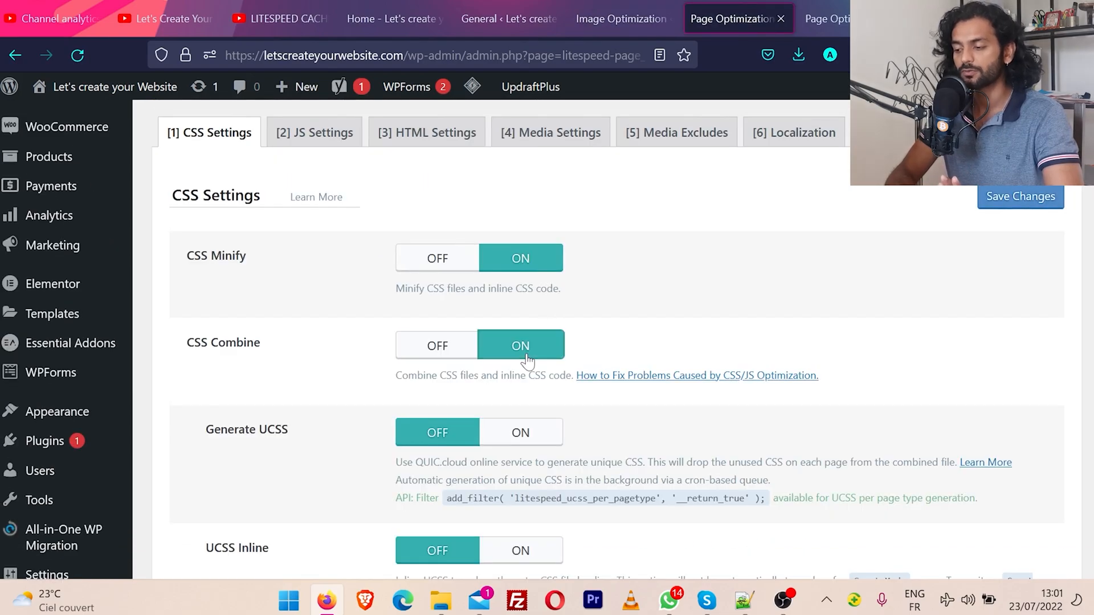
mouse_move(508, 18)
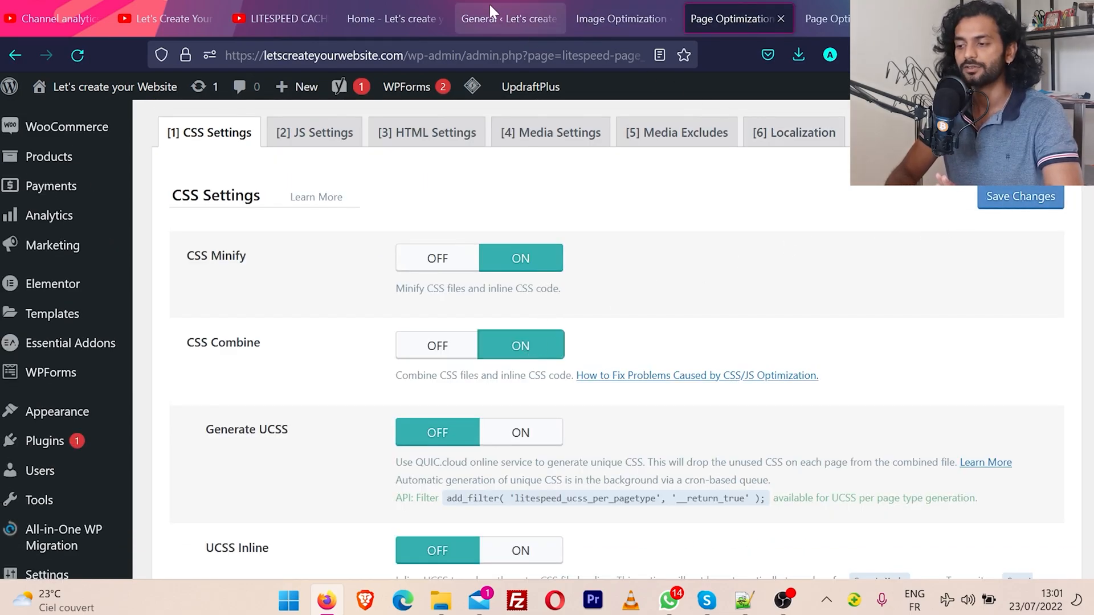
left_click(387, 19)
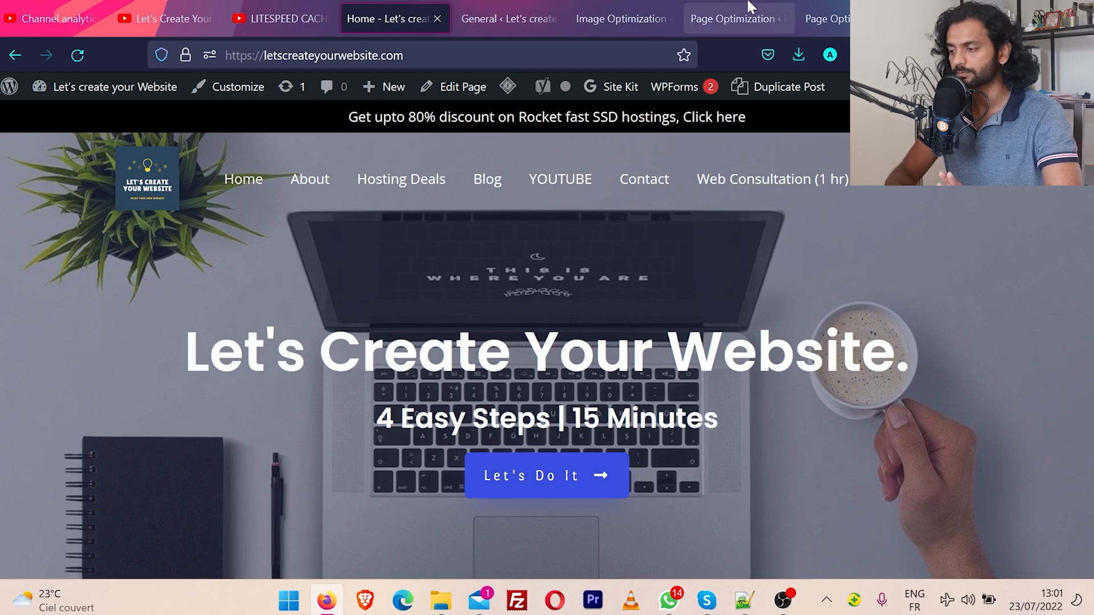
left_click(732, 19)
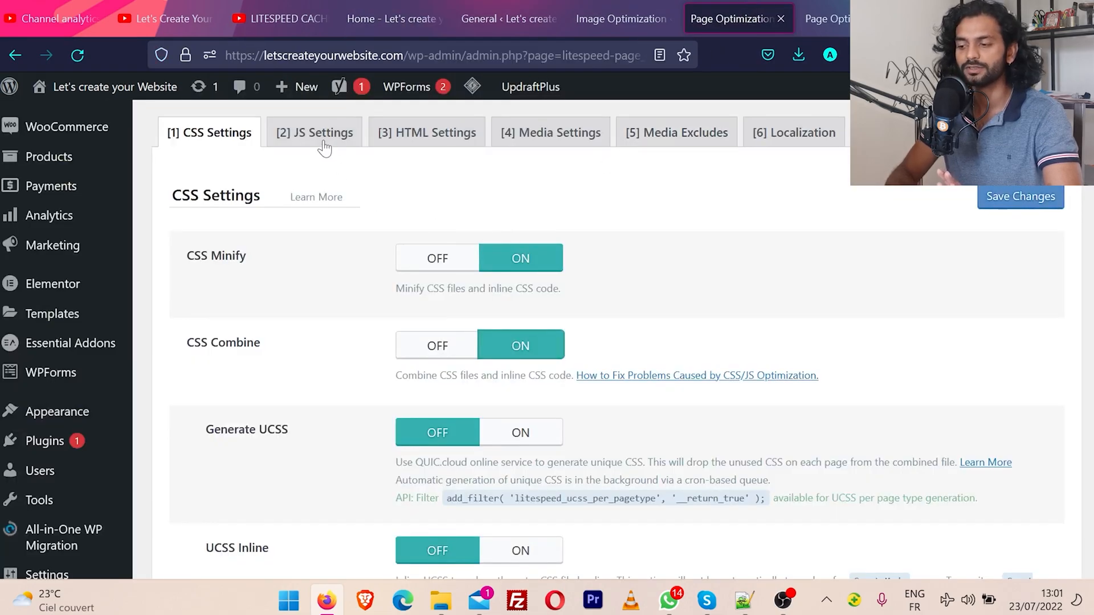
Switch JS Minify, JS Combine, JS Combine External and Inline and Load JS Deferred off and save.
left_click(315, 132)
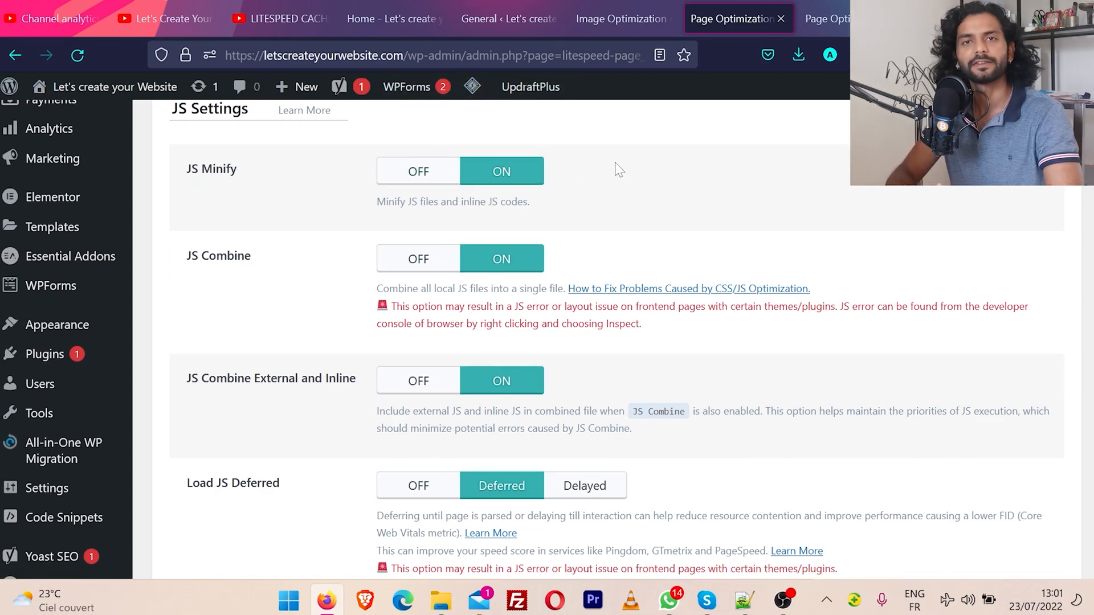
scroll("down", 3)
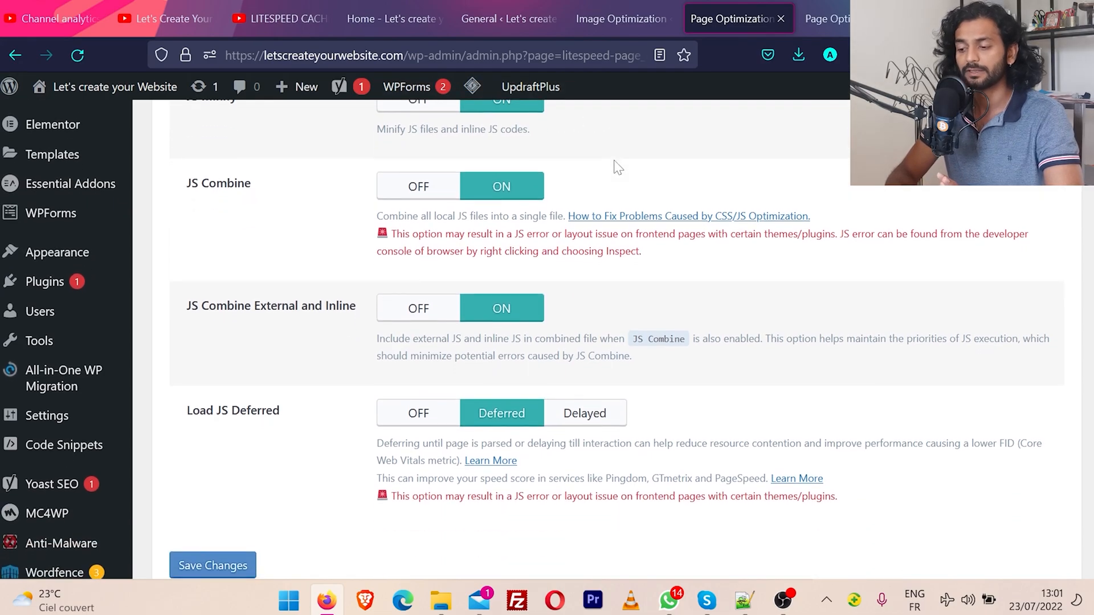
scroll("down", 3)
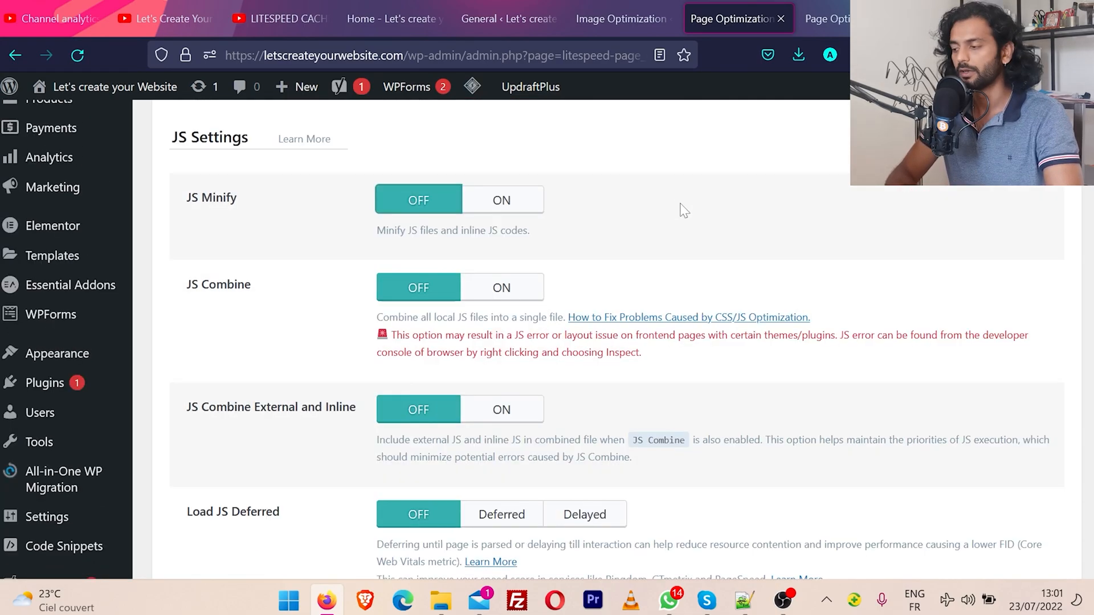
mouse_move(941, 207)
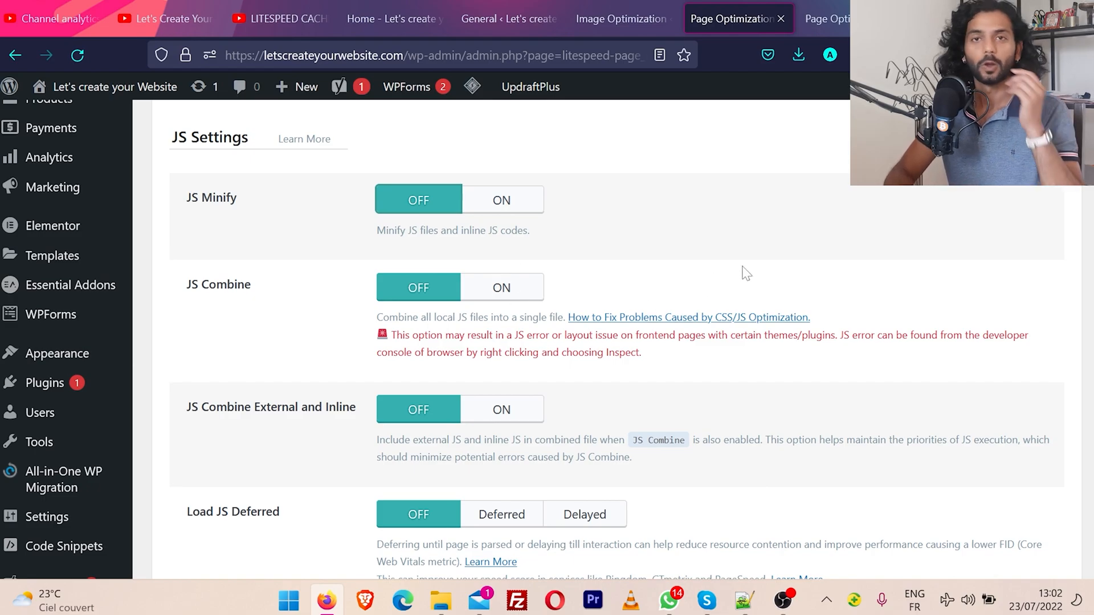
scroll("down", 3)
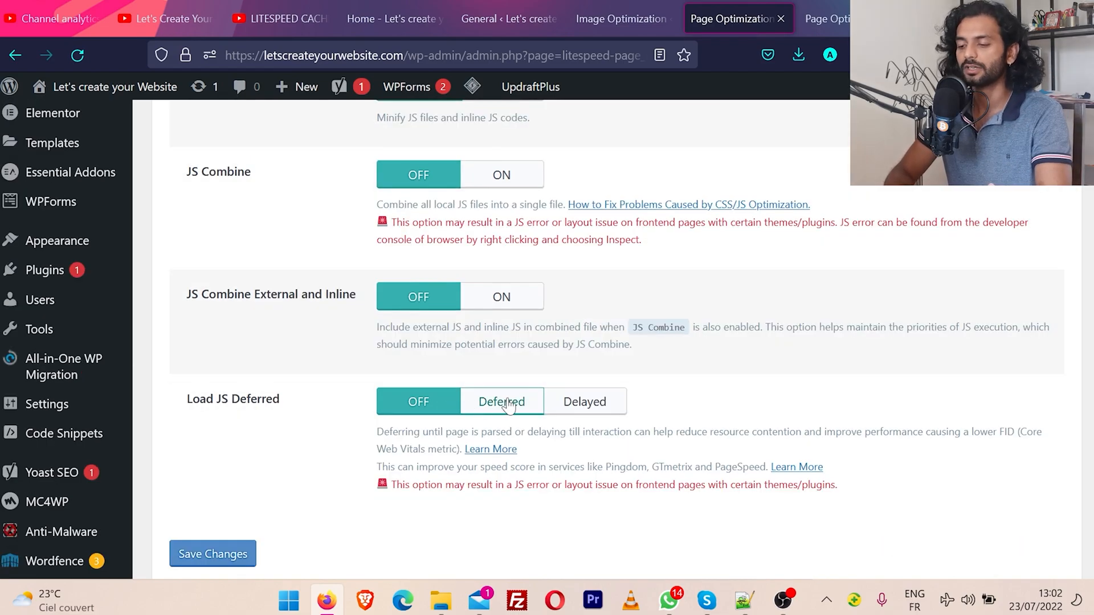
left_click(501, 401)
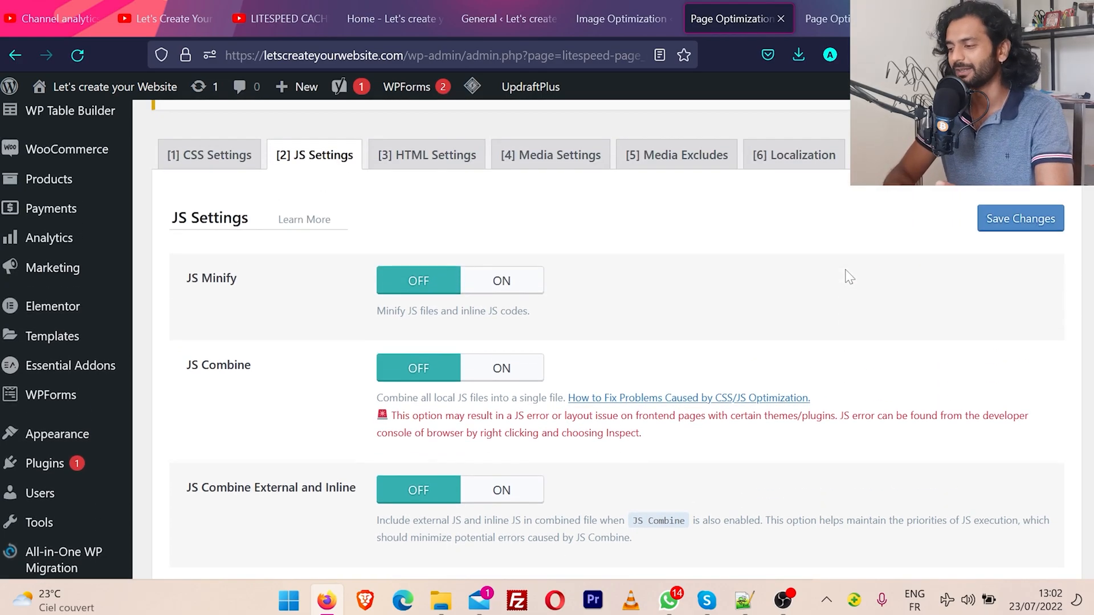
left_click(887, 275)
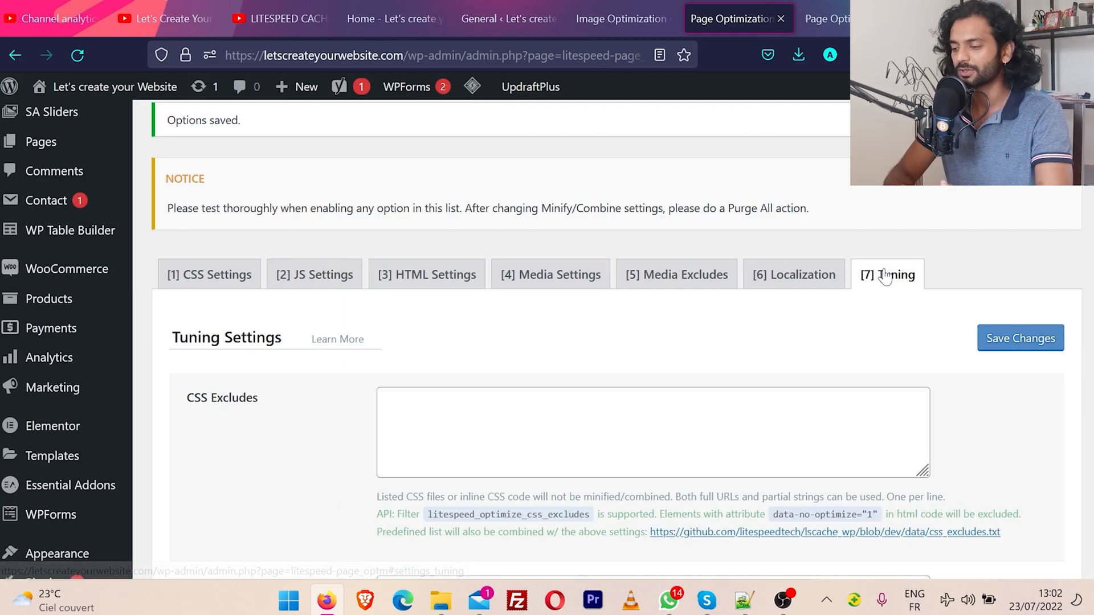
scroll("down", 3)
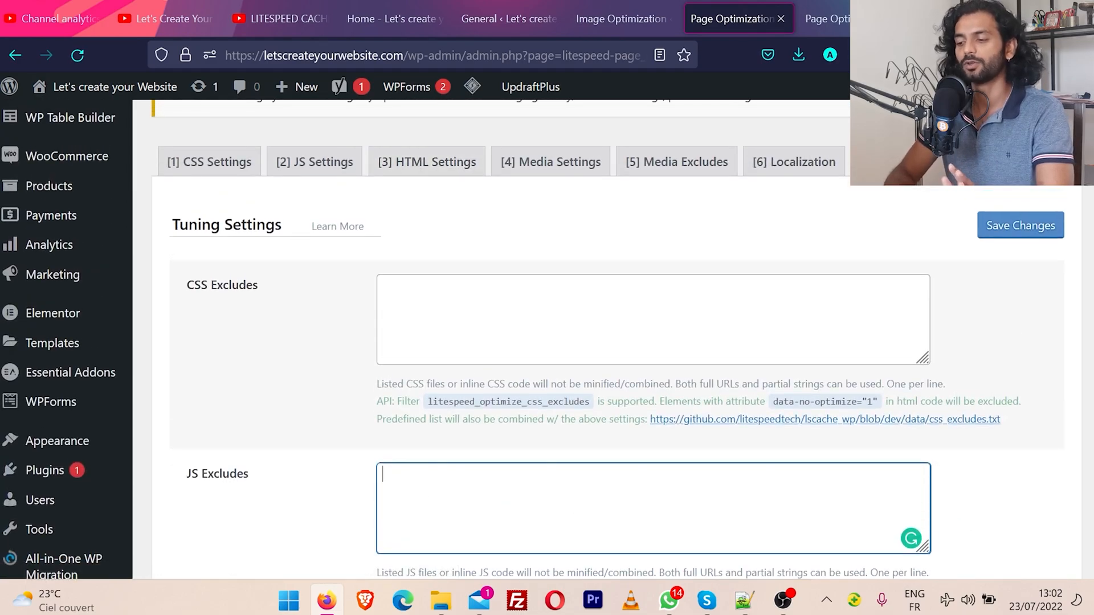
left_click(652, 320)
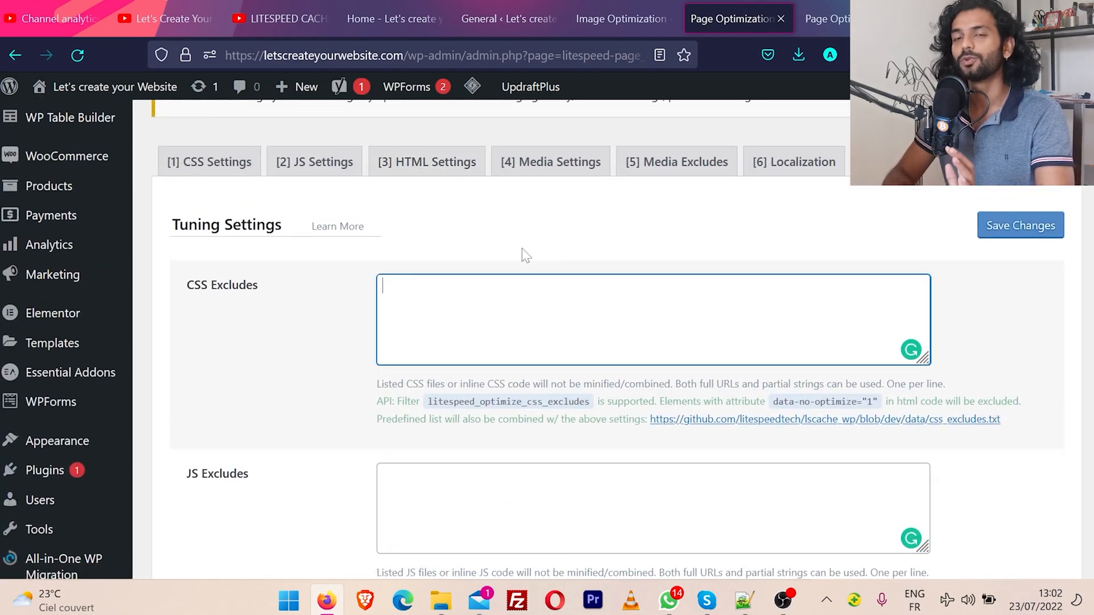
mouse_move(794, 161)
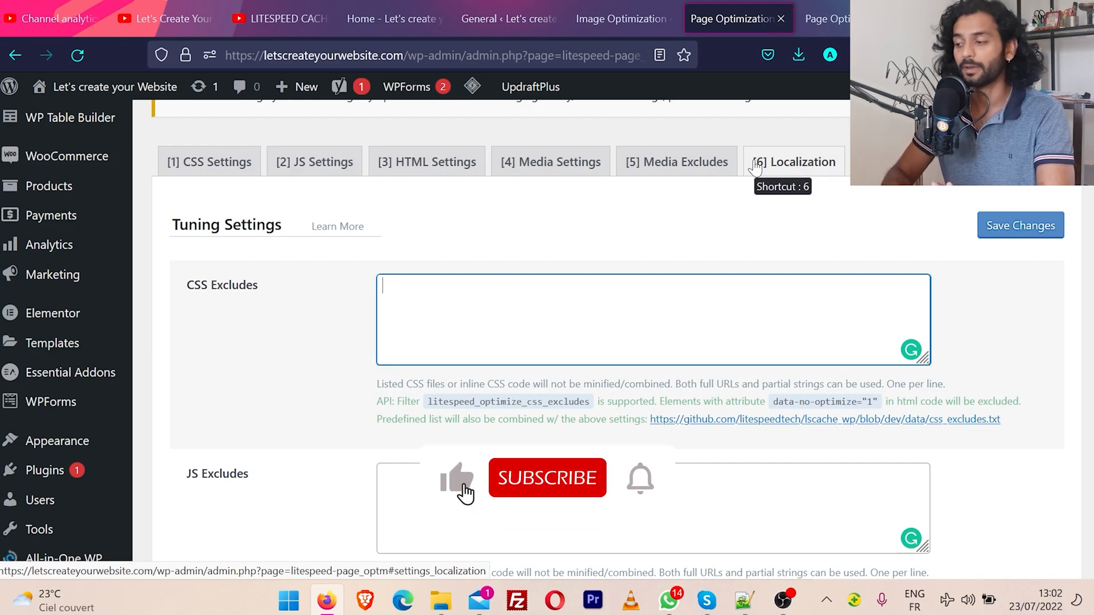